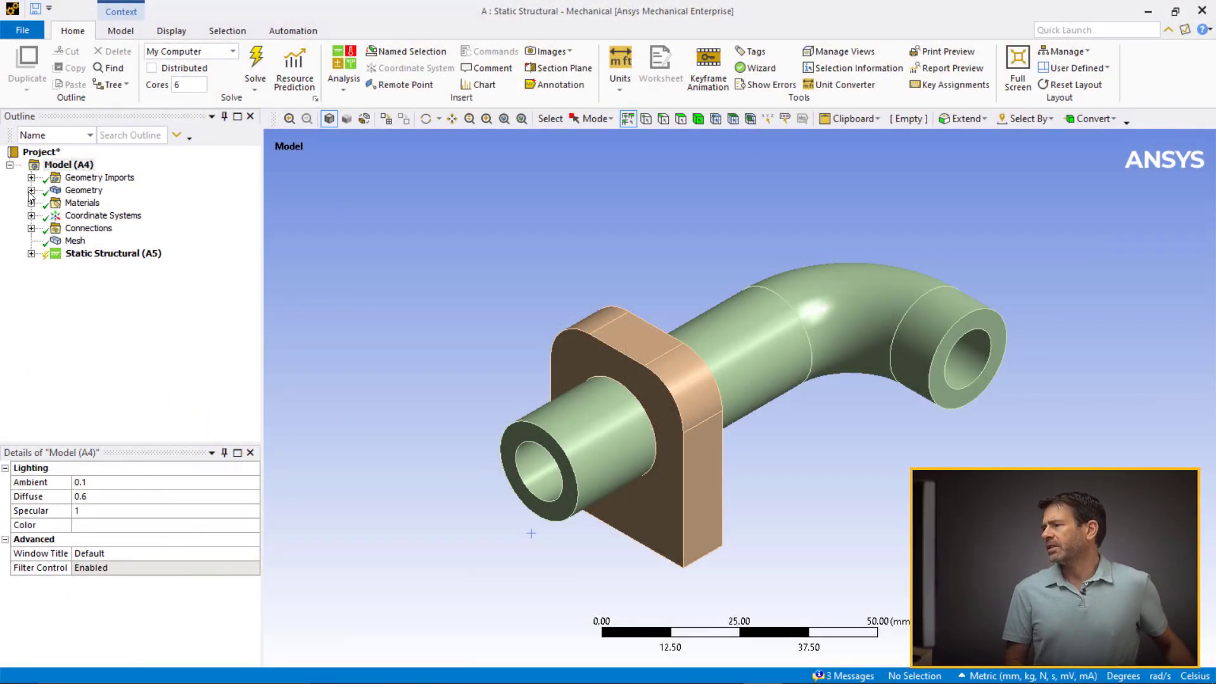
Step: Confirm the pipe uses annealed 314 stainless steel and the mount uses structural steel
click(93, 203)
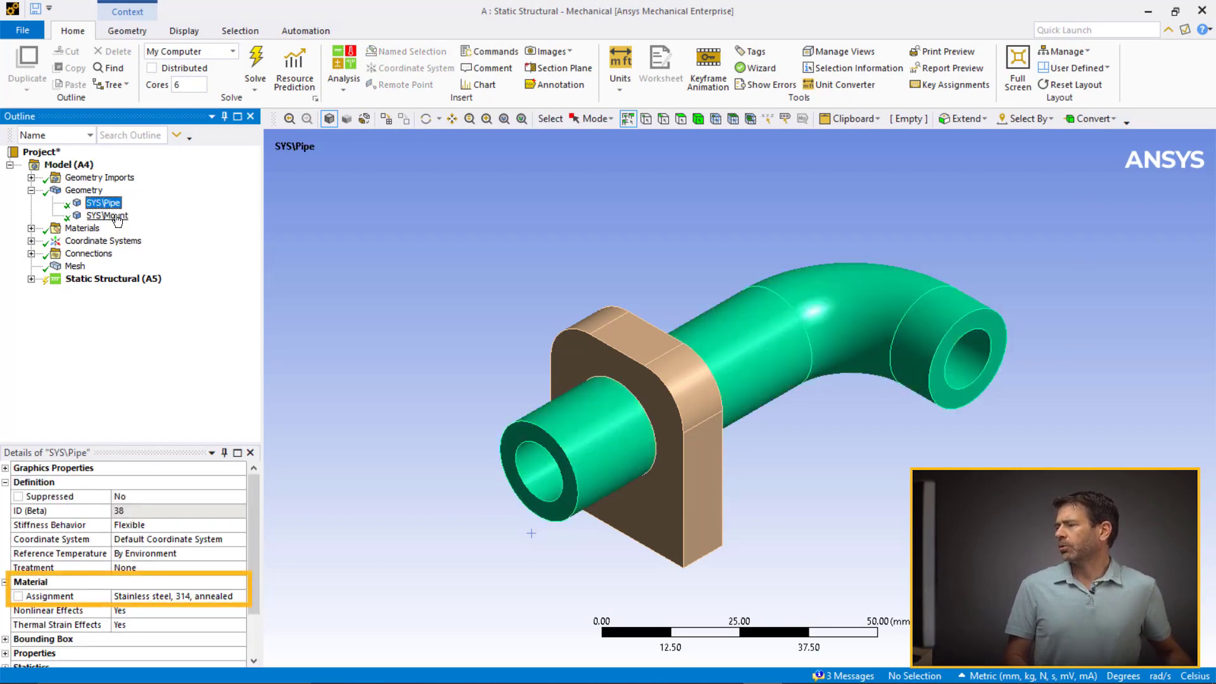
click(107, 215)
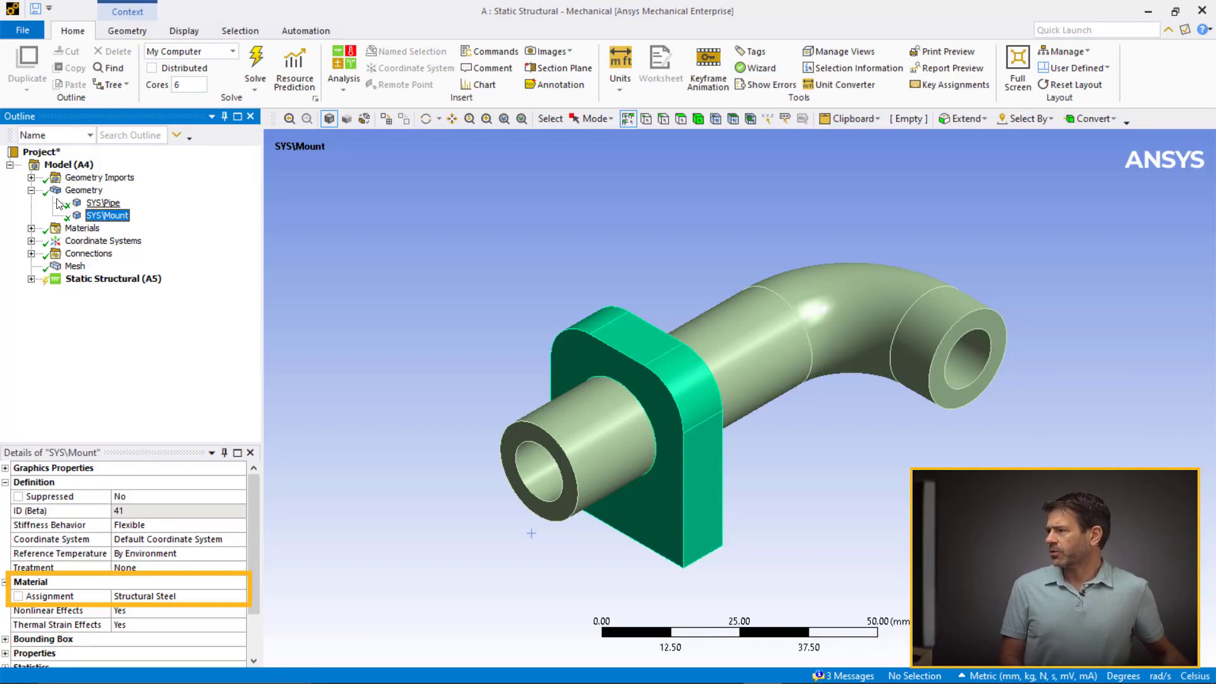
click(83, 190)
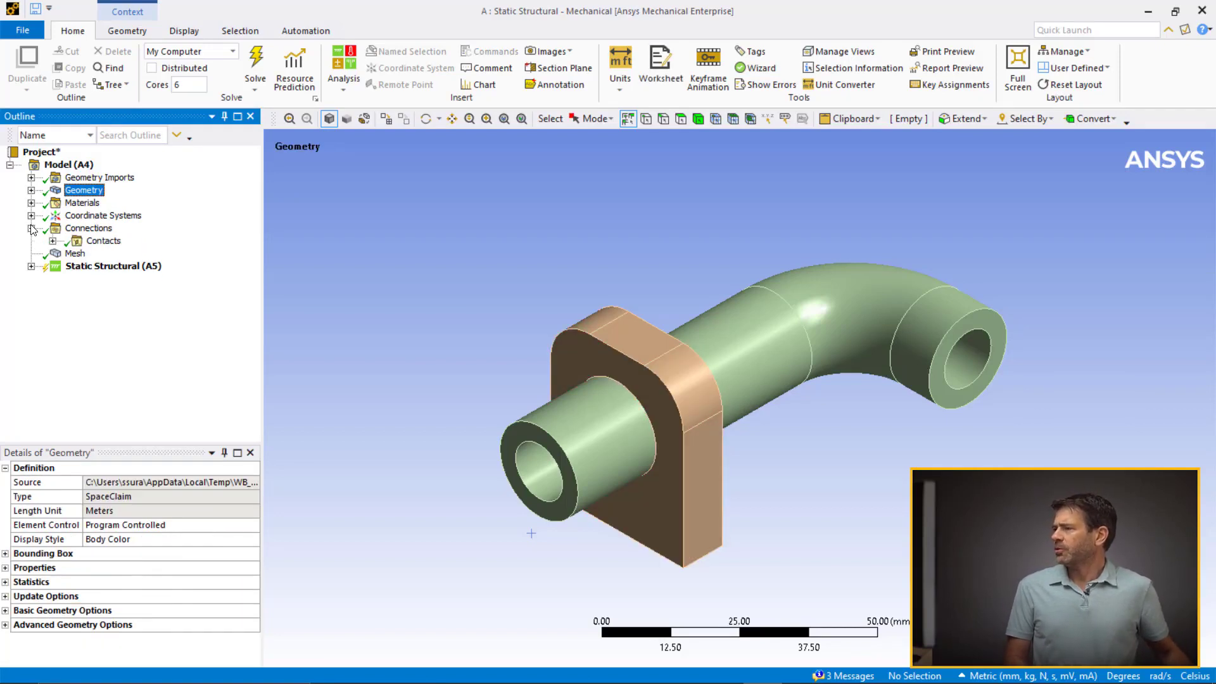
Step: Inspect the frictional mount-to-pipe contact (asymmetric, 0.1 friction) and insert a Contact Tool
click(52, 241)
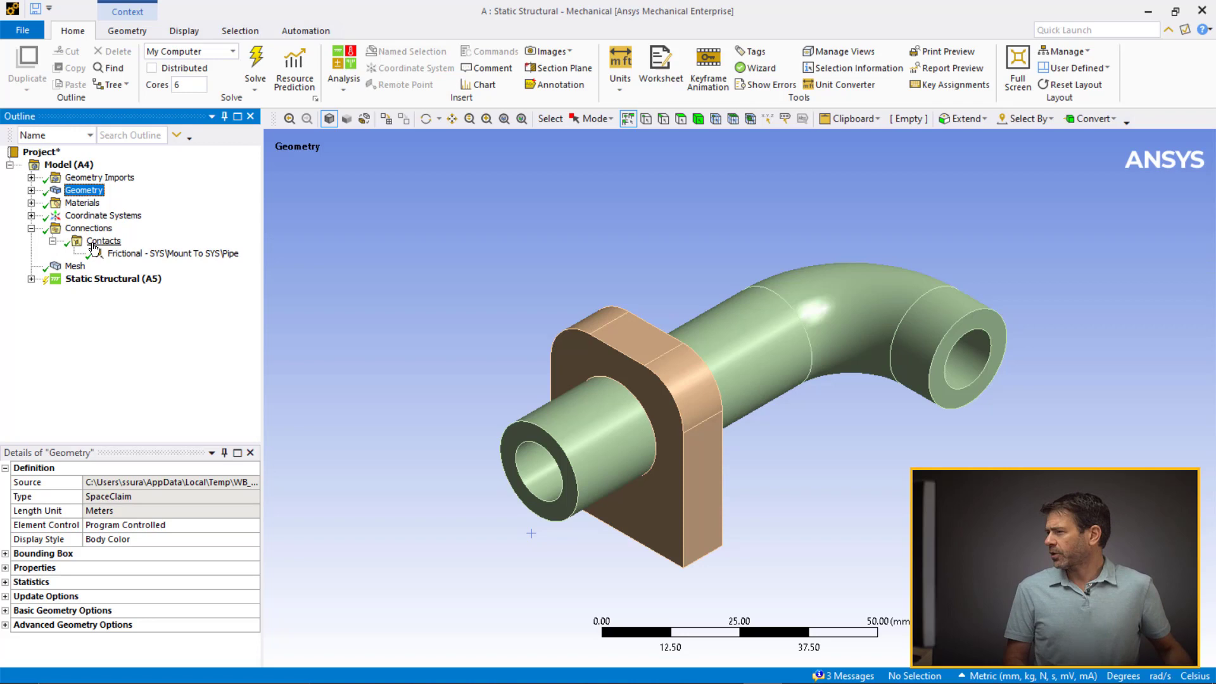
click(172, 253)
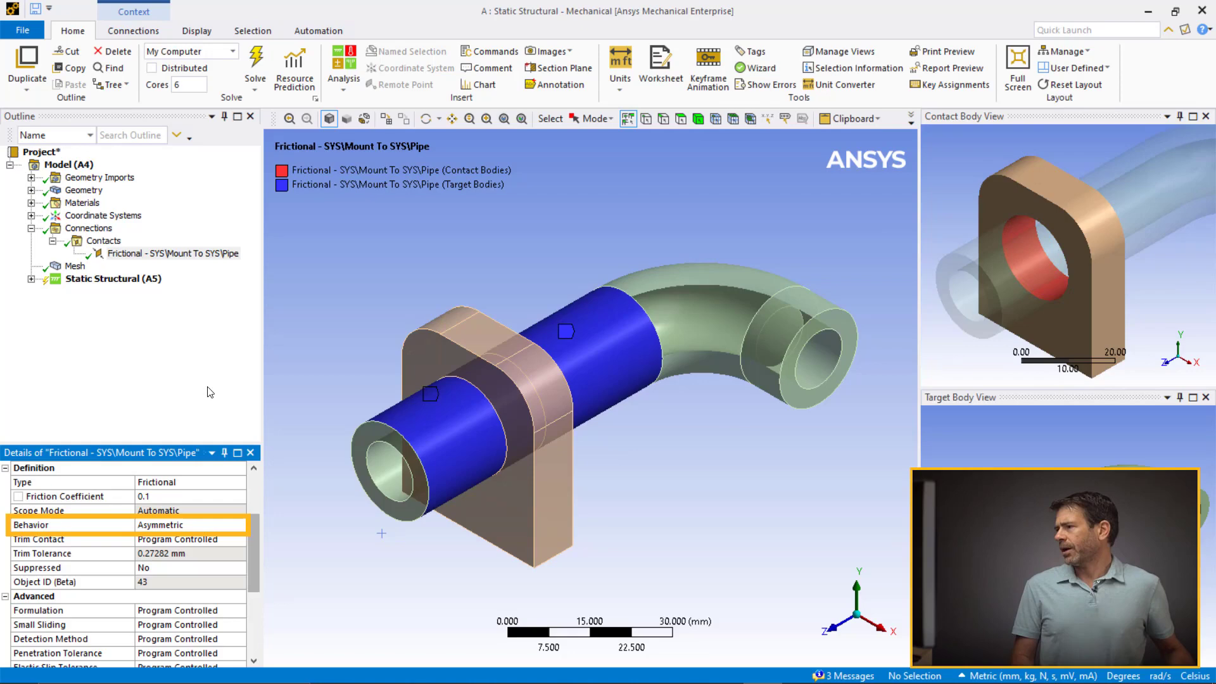
click(104, 240)
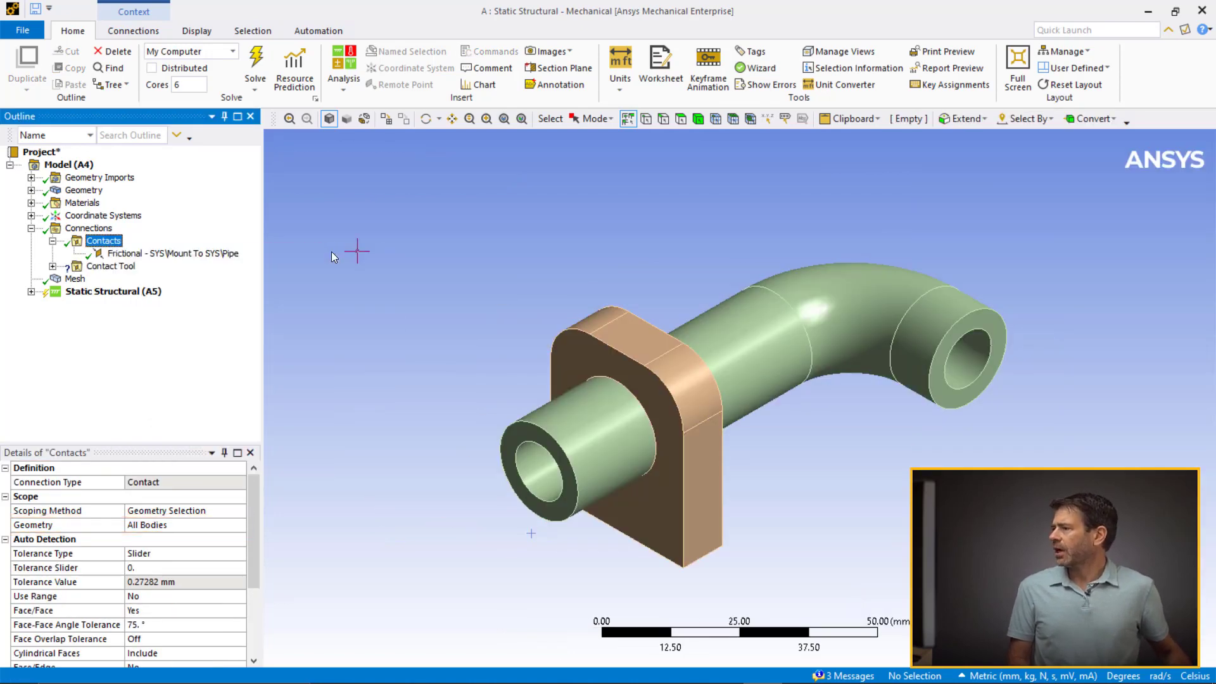
Step: Generate the Contact Tool's initial information: contact side closed, target side inactive
click(111, 266)
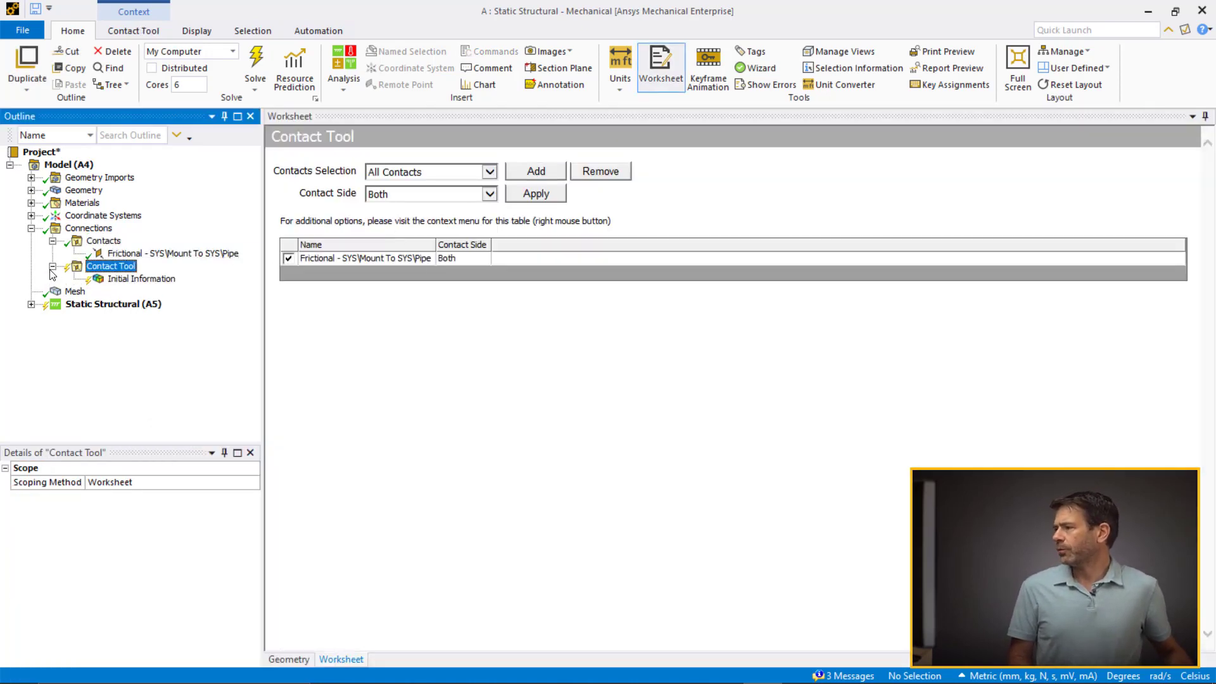
click(142, 278)
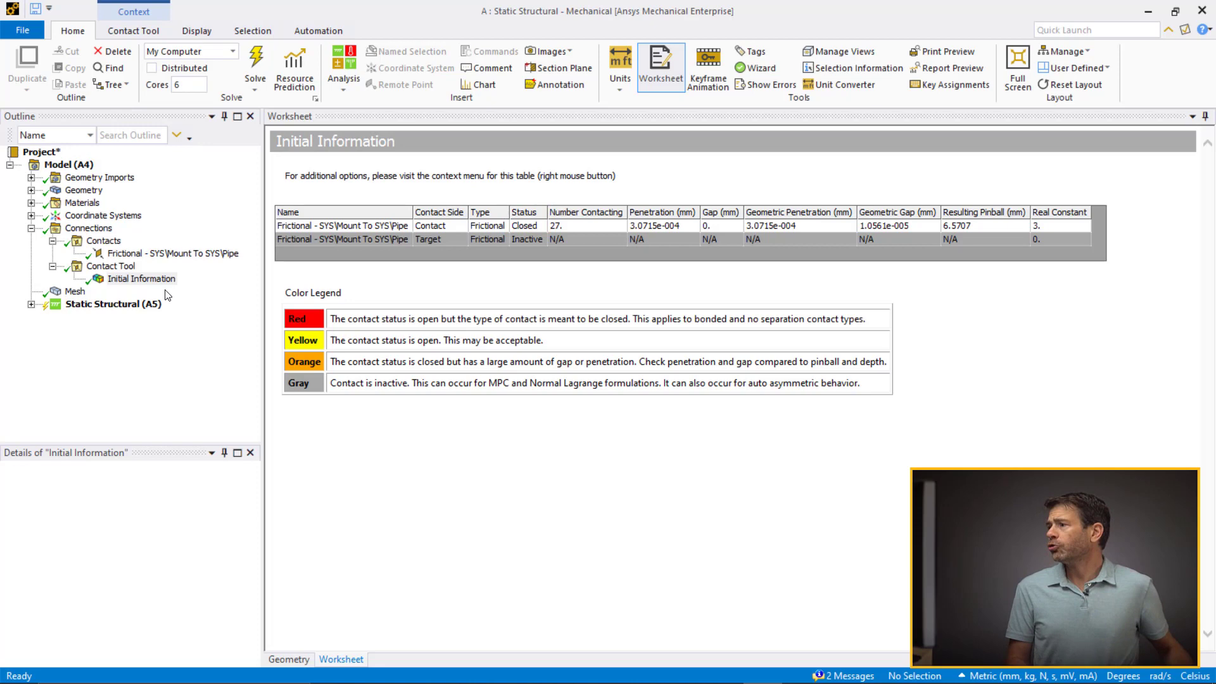
click(89, 227)
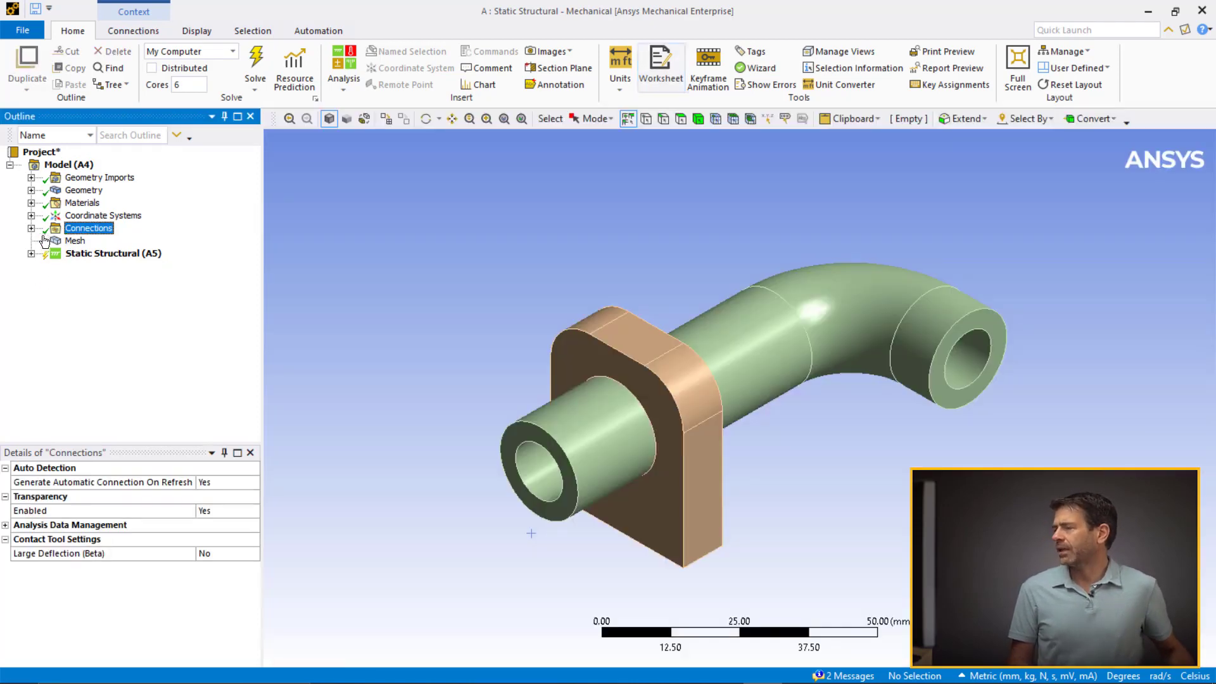
Step: Display the default mesh and add a Fixed Support on one mount face
click(75, 241)
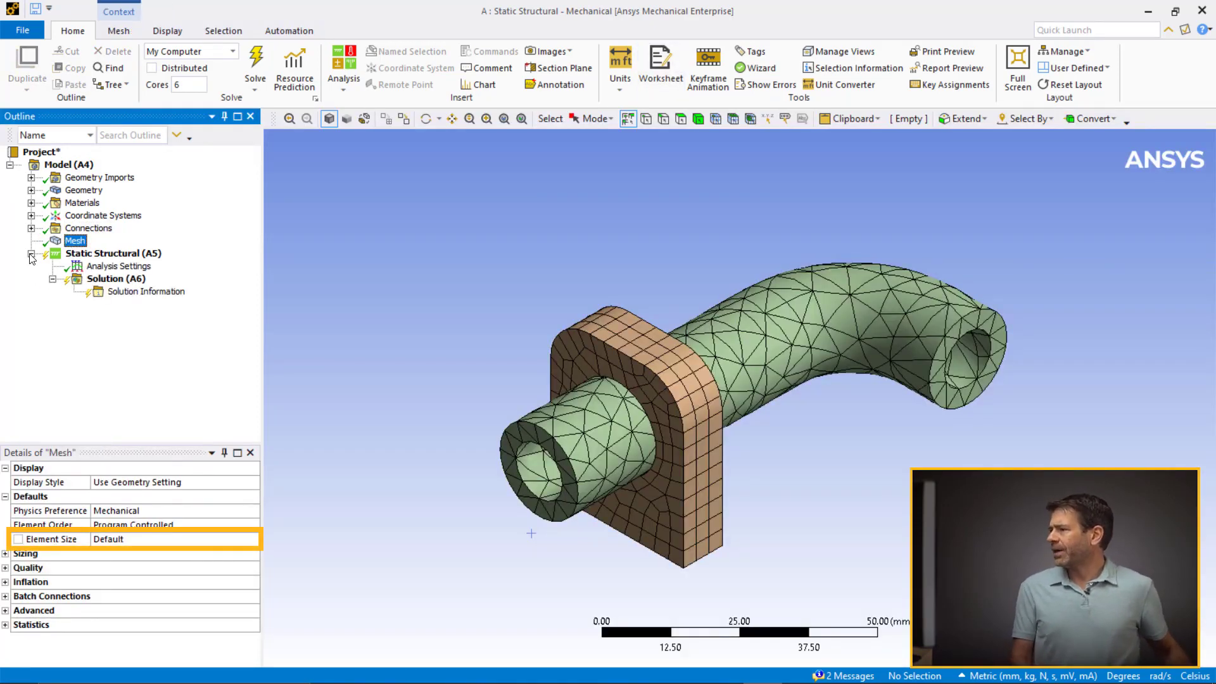
click(118, 266)
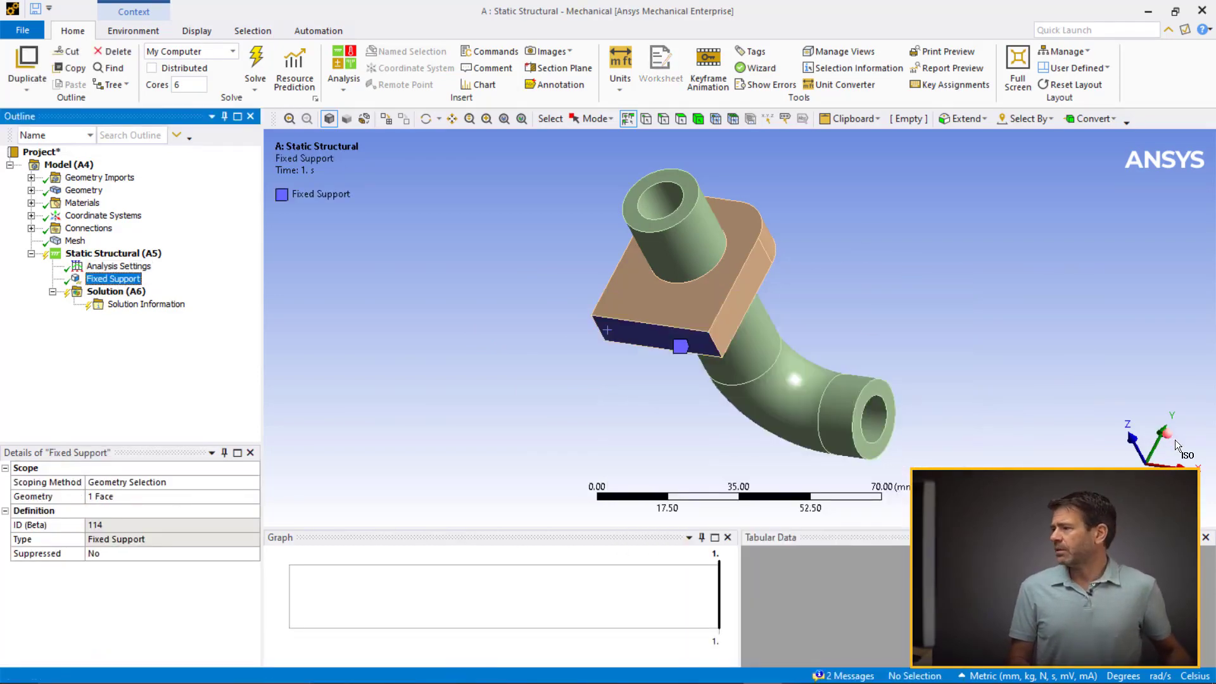
Step: Insert a Thermal Condition on the pipe body with a 200 °C magnitude
right_click(822, 279)
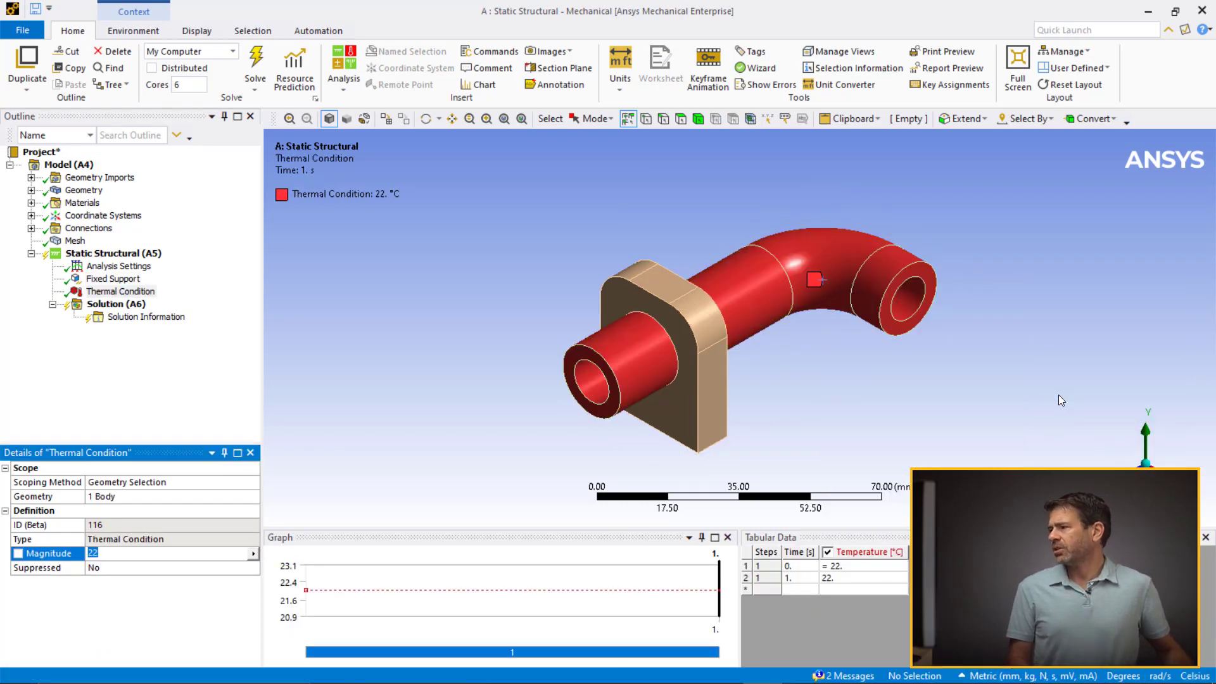
text(200. °C (ramped)
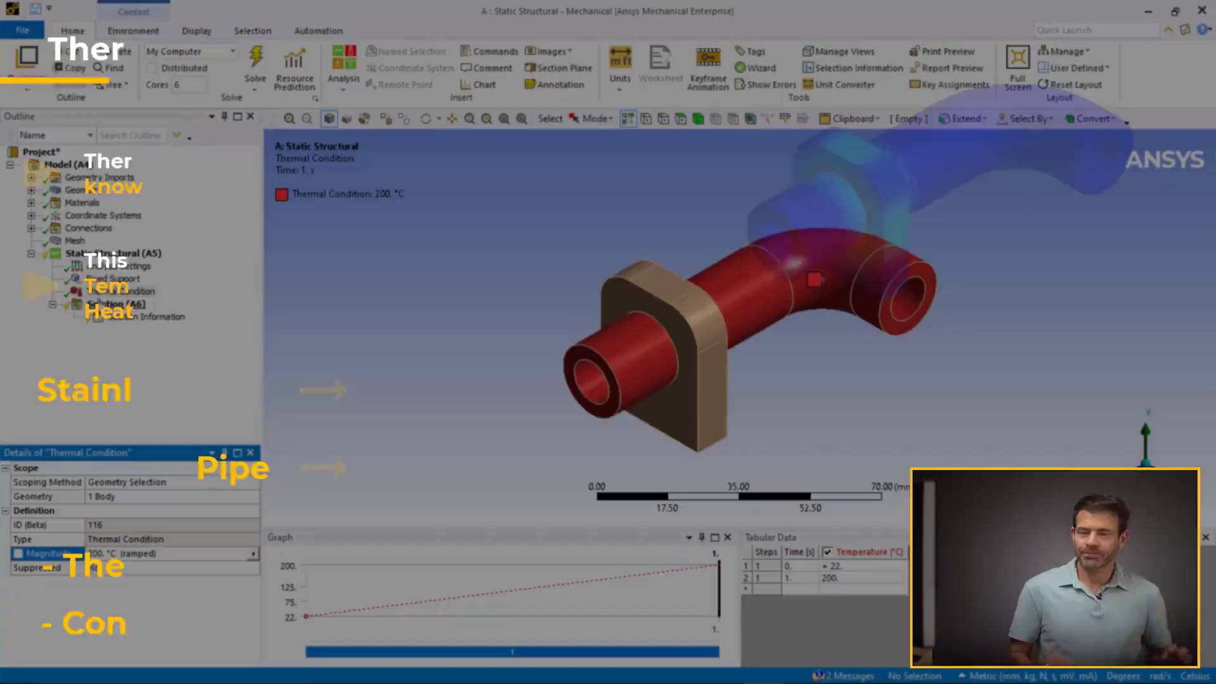
Step: Solve, then add Total Deformation, Equivalent Stress and Contact Tool status results
click(118, 303)
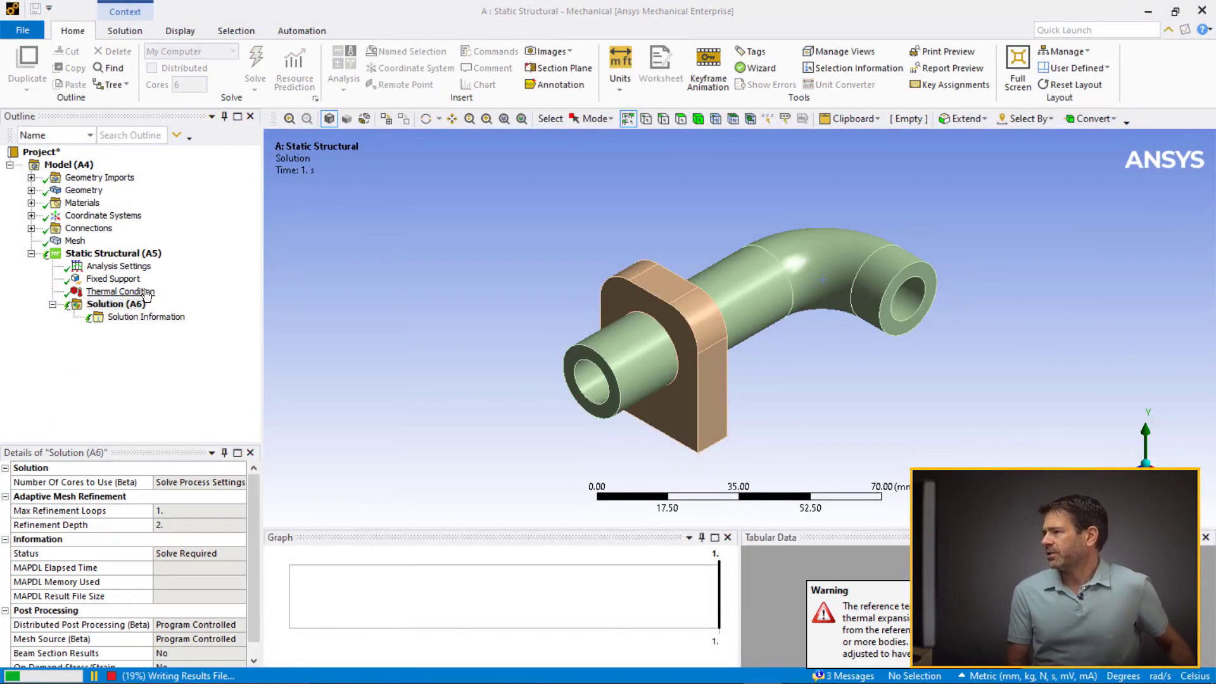
right_click(118, 304)
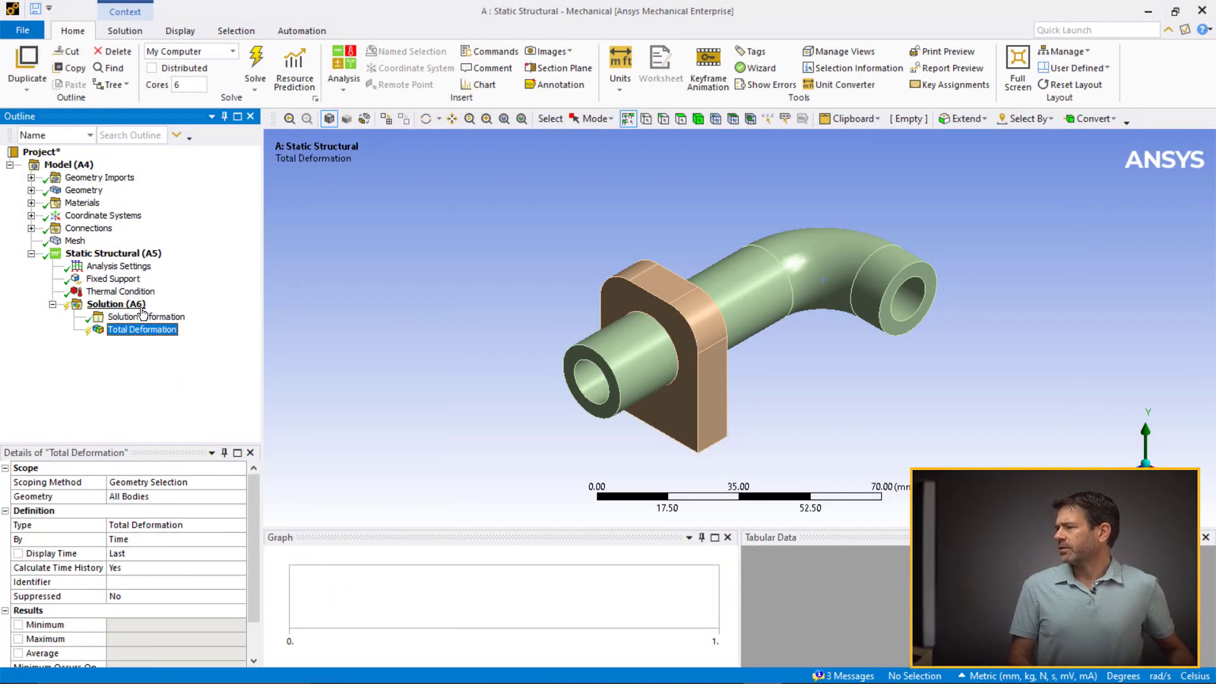
click(141, 342)
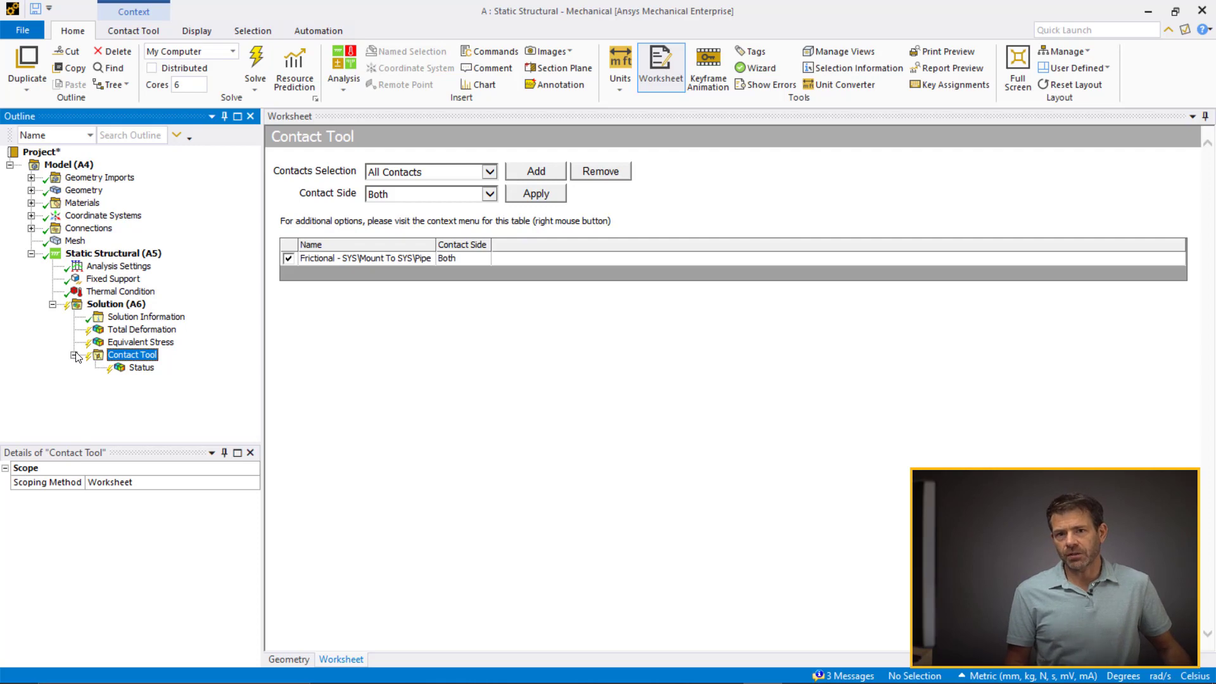
Step: Add a contact pressure result under the contact tool and evaluate it
right_click(131, 354)
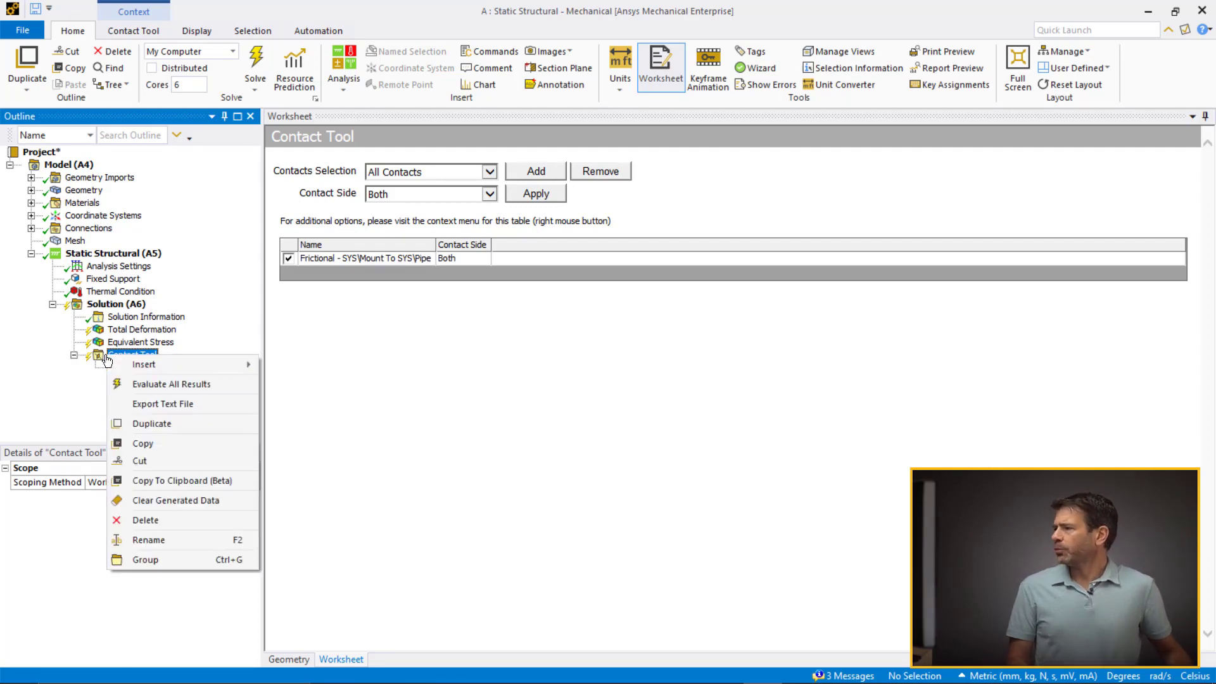
click(146, 379)
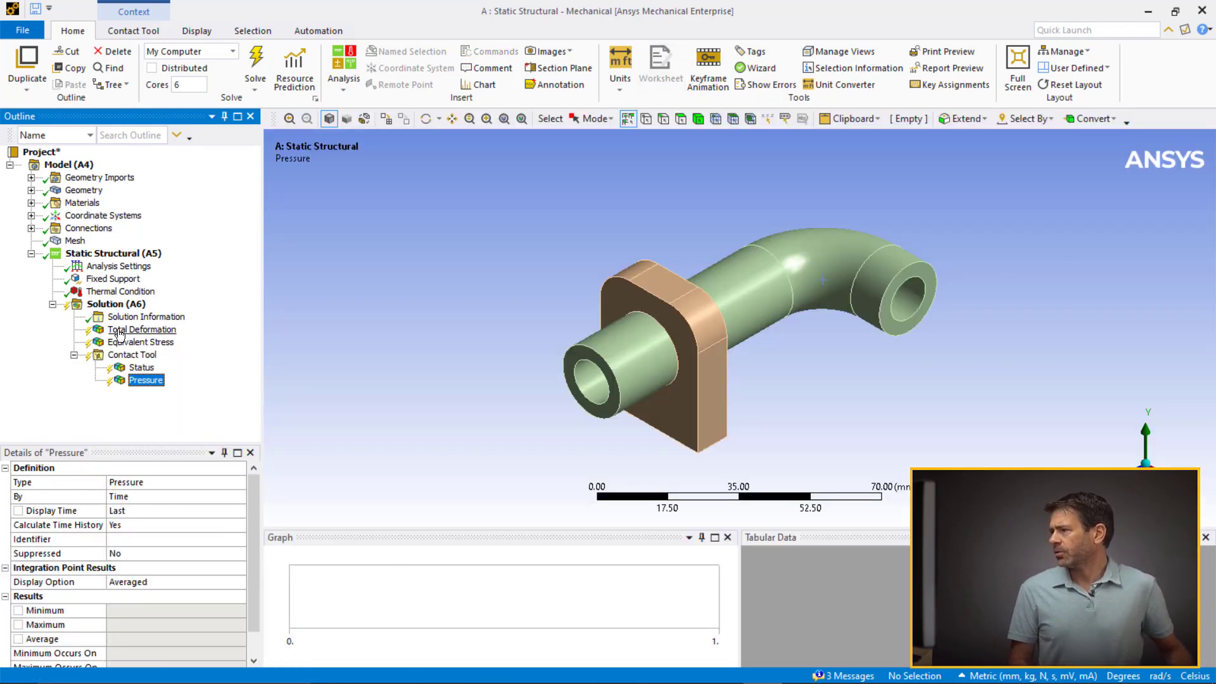
click(116, 304)
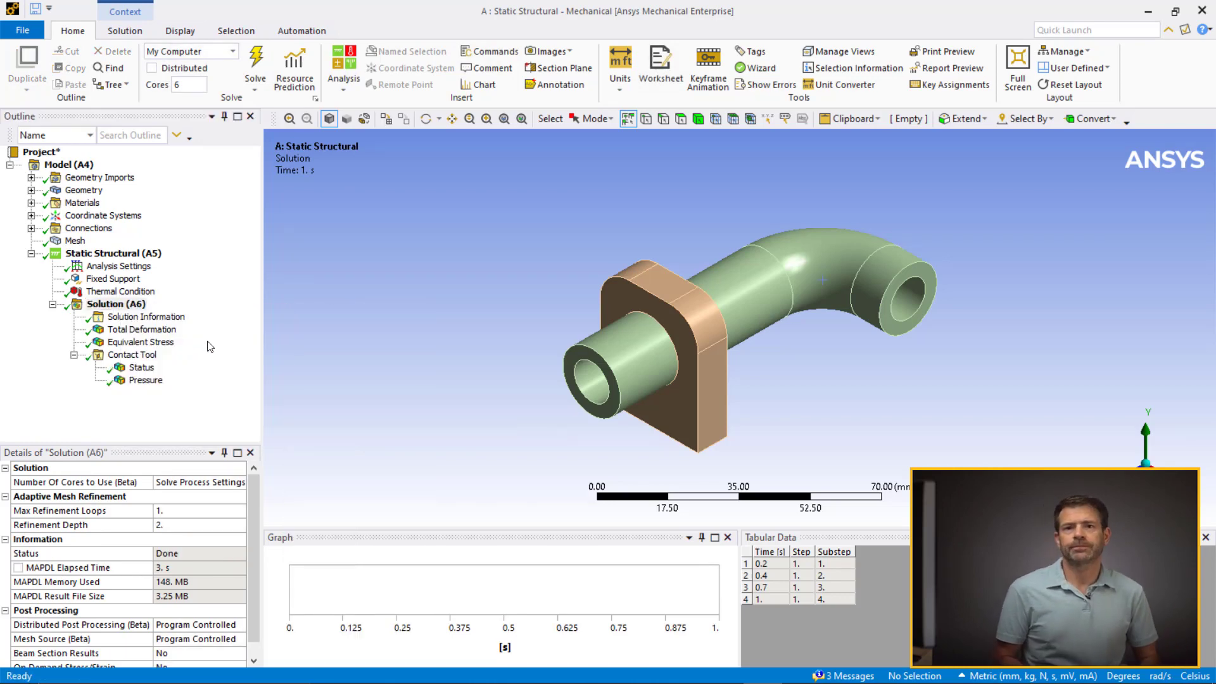
Step: Check equivalent stress (501.91 MPa), then label maximum and minimum on the 295.39 MPa pressure plot
click(142, 342)
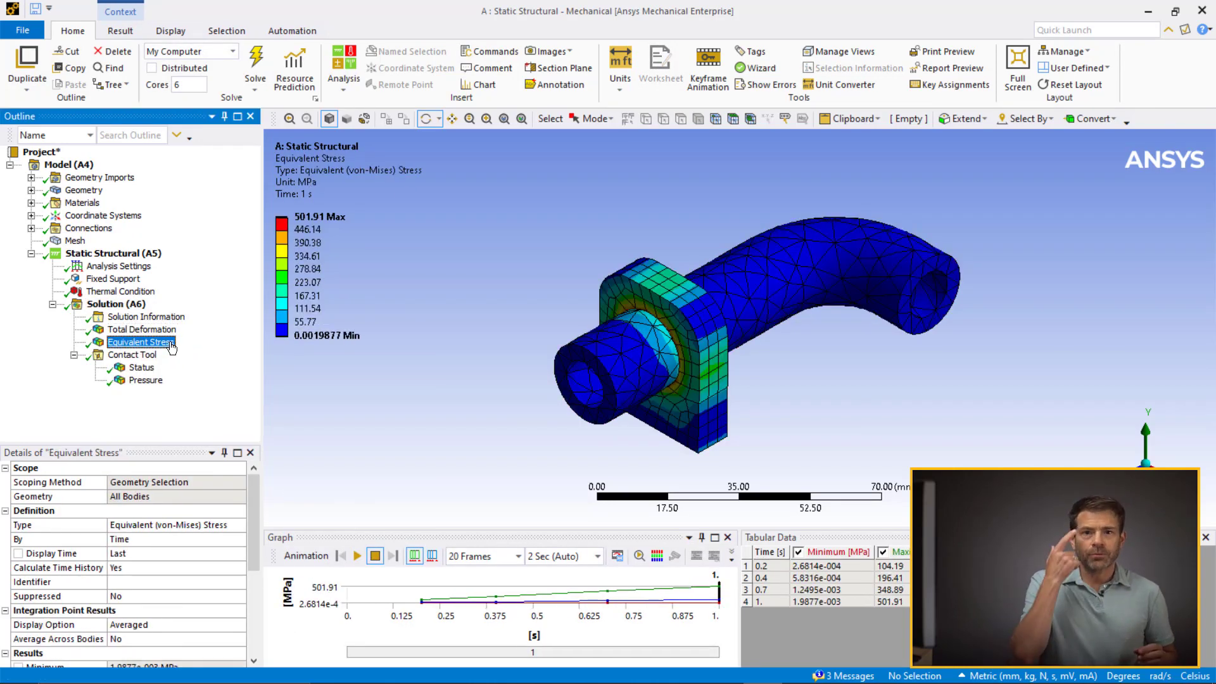
click(147, 379)
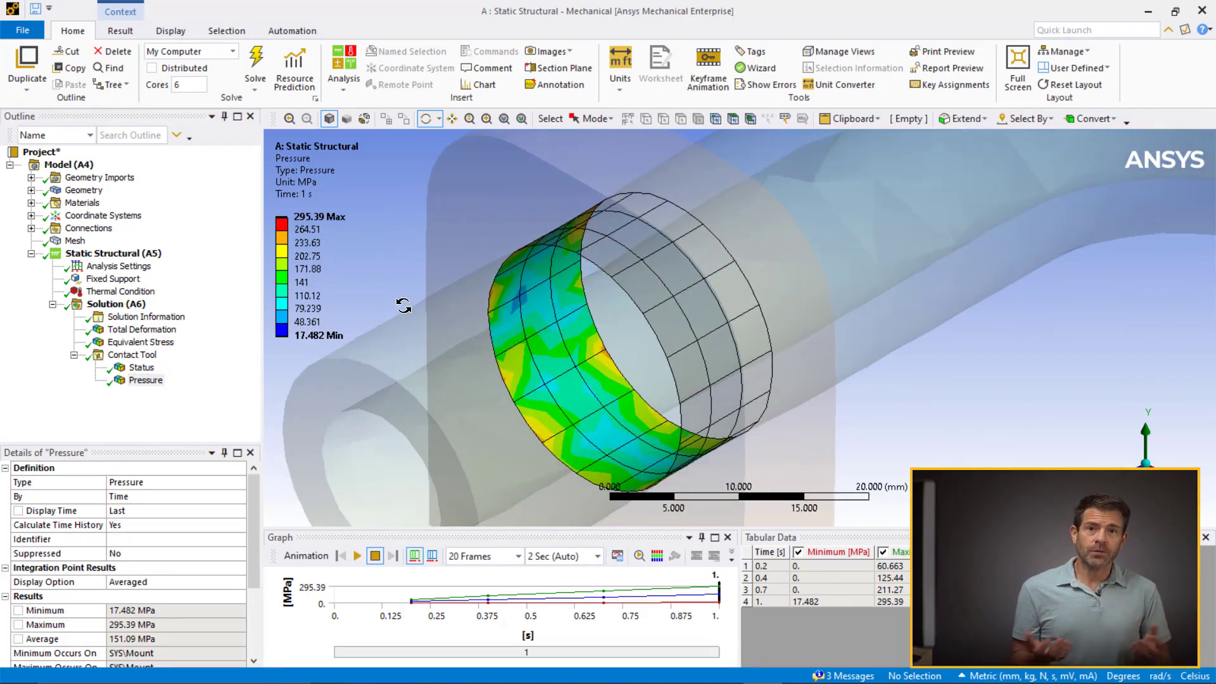
click(120, 30)
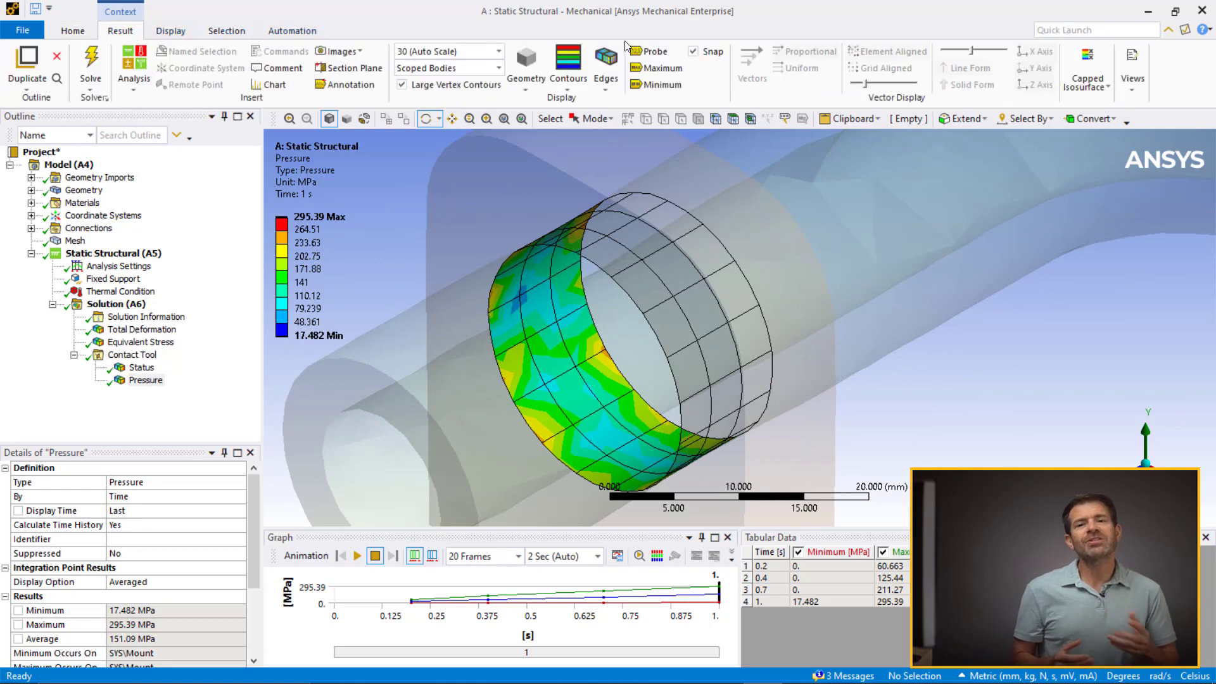
click(662, 83)
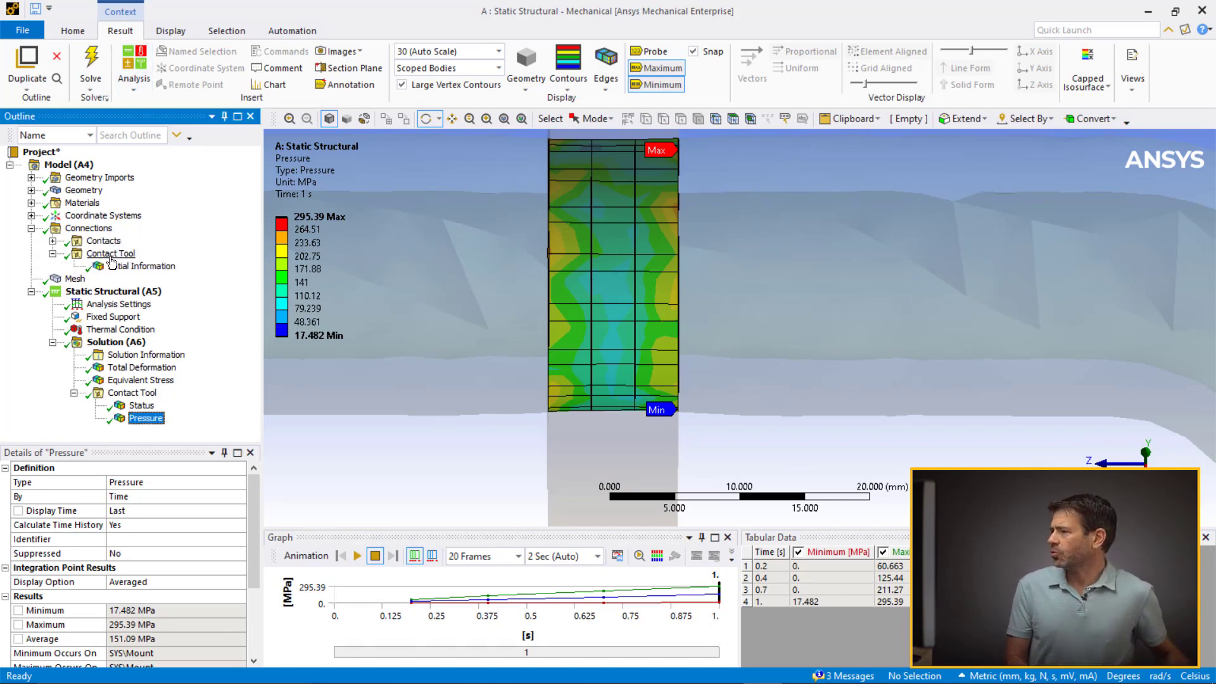
Step: Show the contact tool's initial penetration (peak ~1.65e-4 mm) and gap results
click(131, 279)
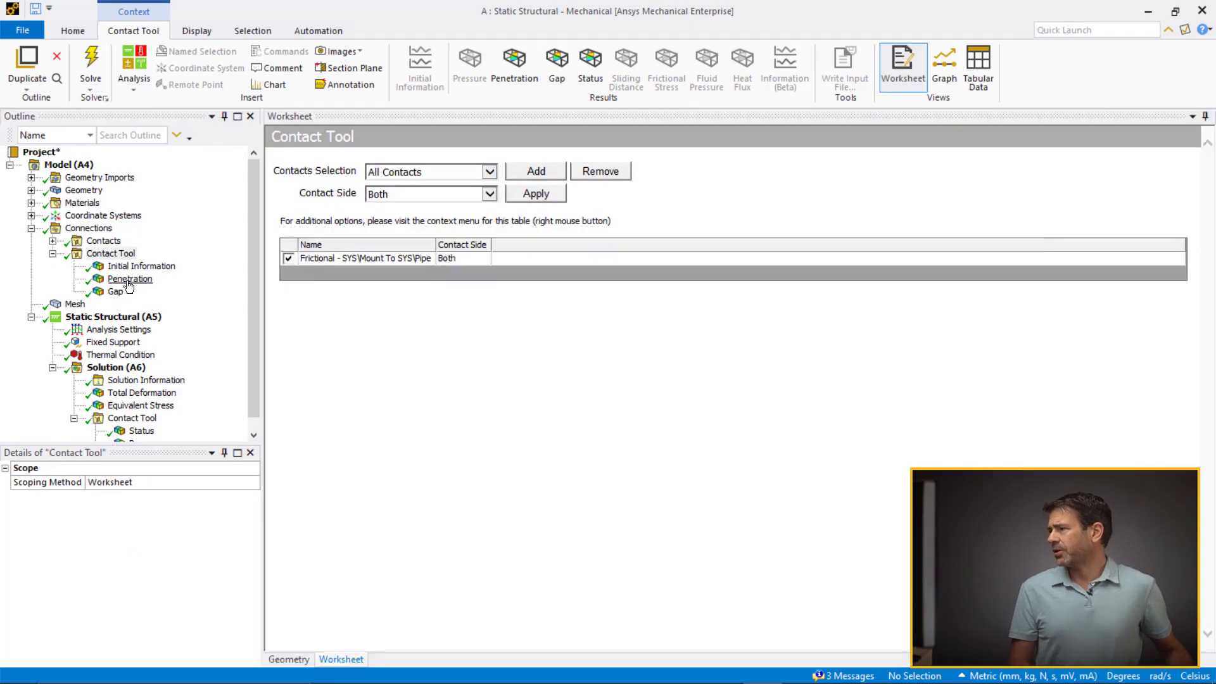
click(129, 278)
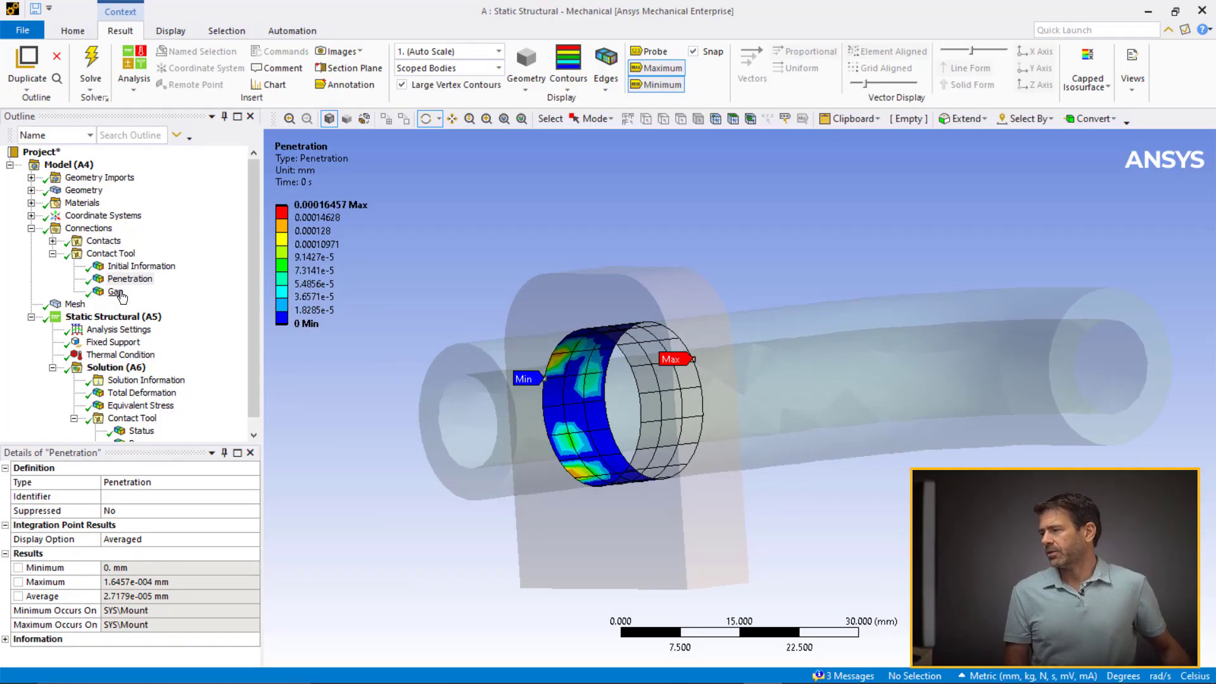
click(115, 290)
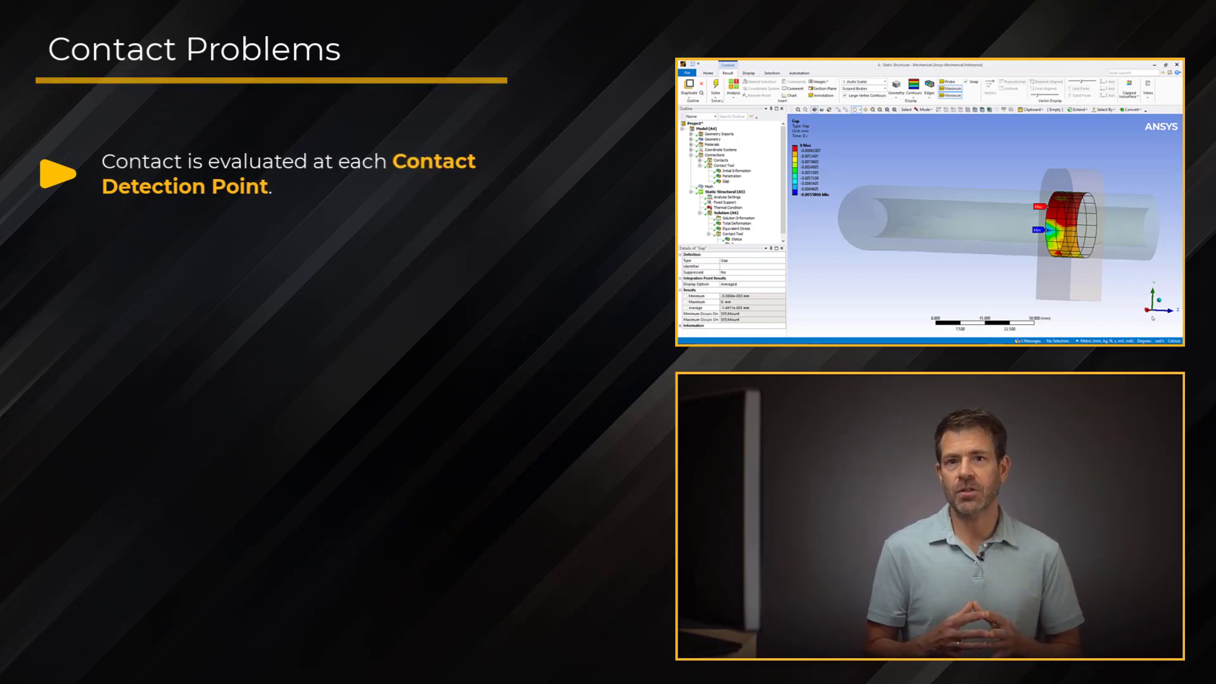
Step: Switch from Mechanical back to the Workbench Project Schematic
key(right)
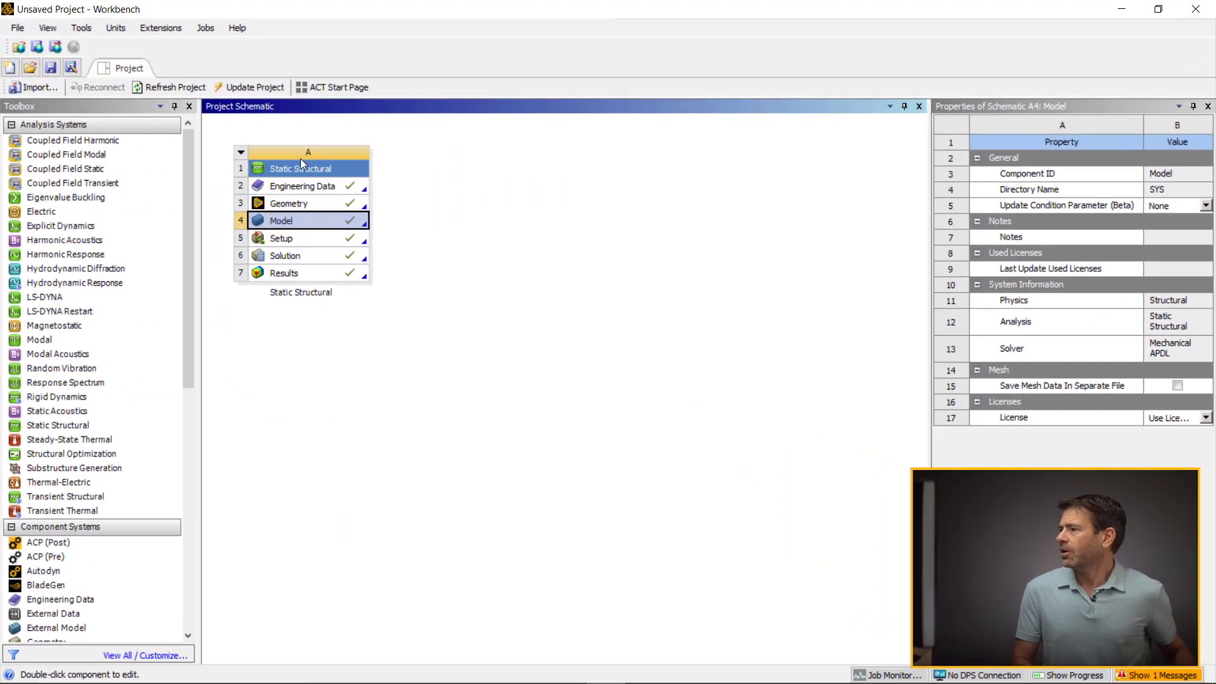
Step: Duplicate the Static Structural system and open system B's Model in Mechanical
click(308, 168)
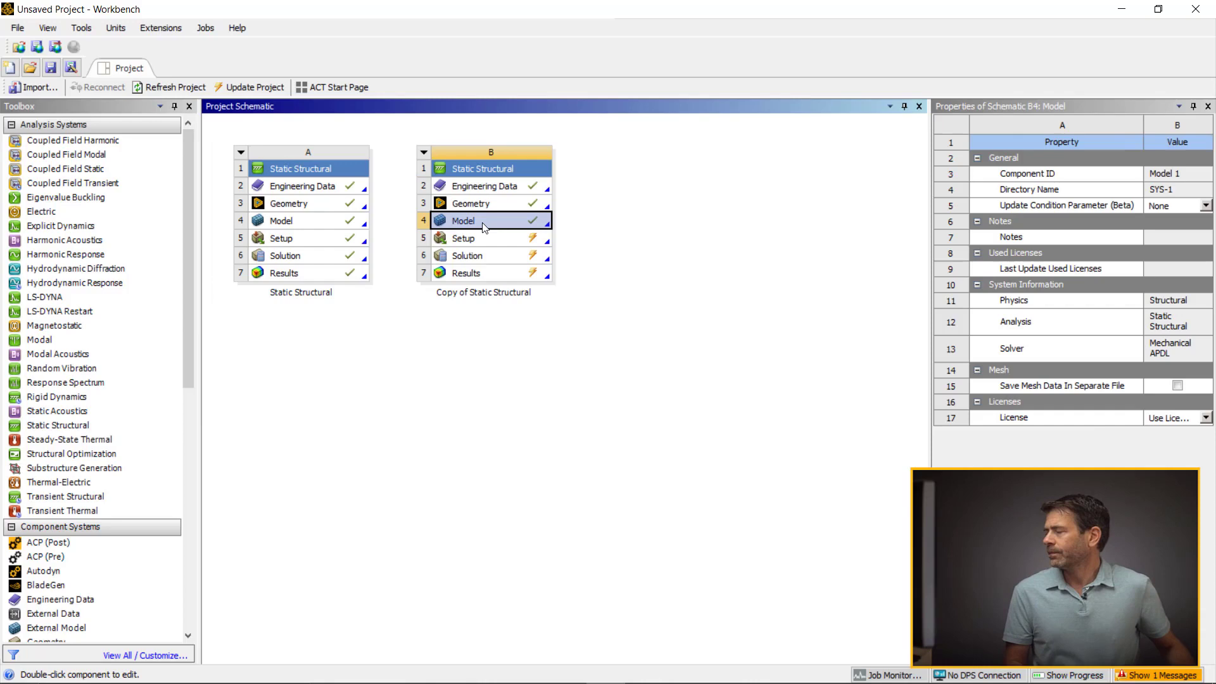
double_click(462, 221)
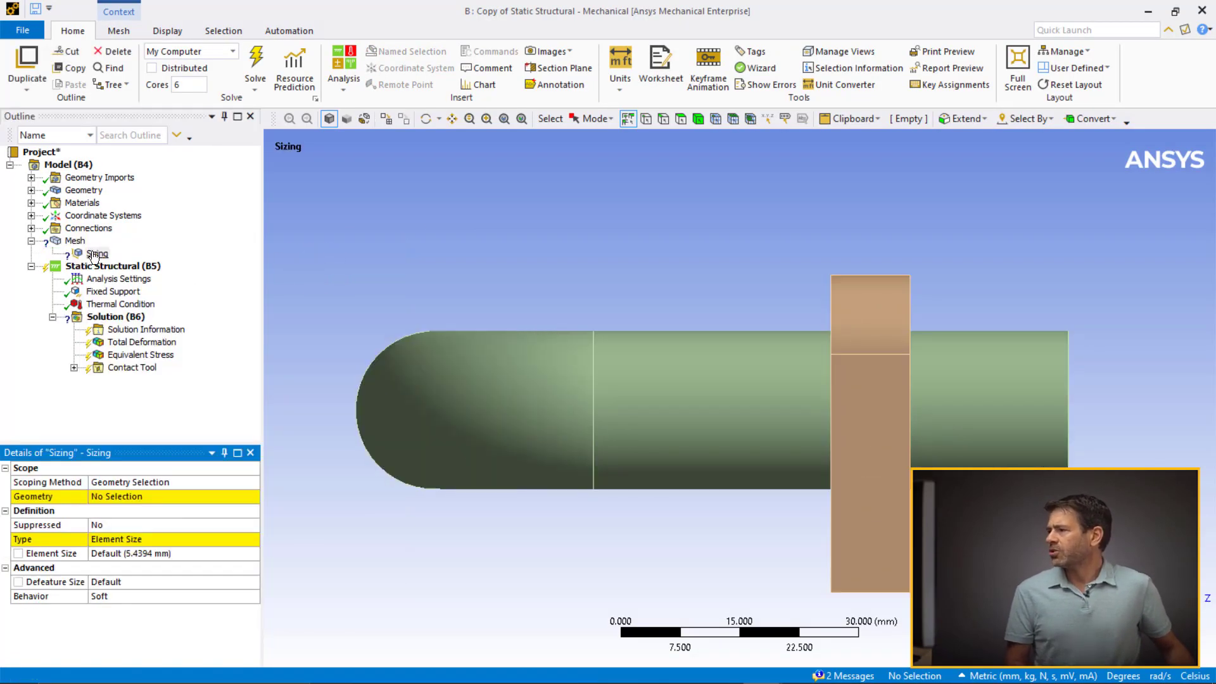
Step: Scope a body sizing to the pipe, then add a 1.25 mm sizing for the mount
click(97, 254)
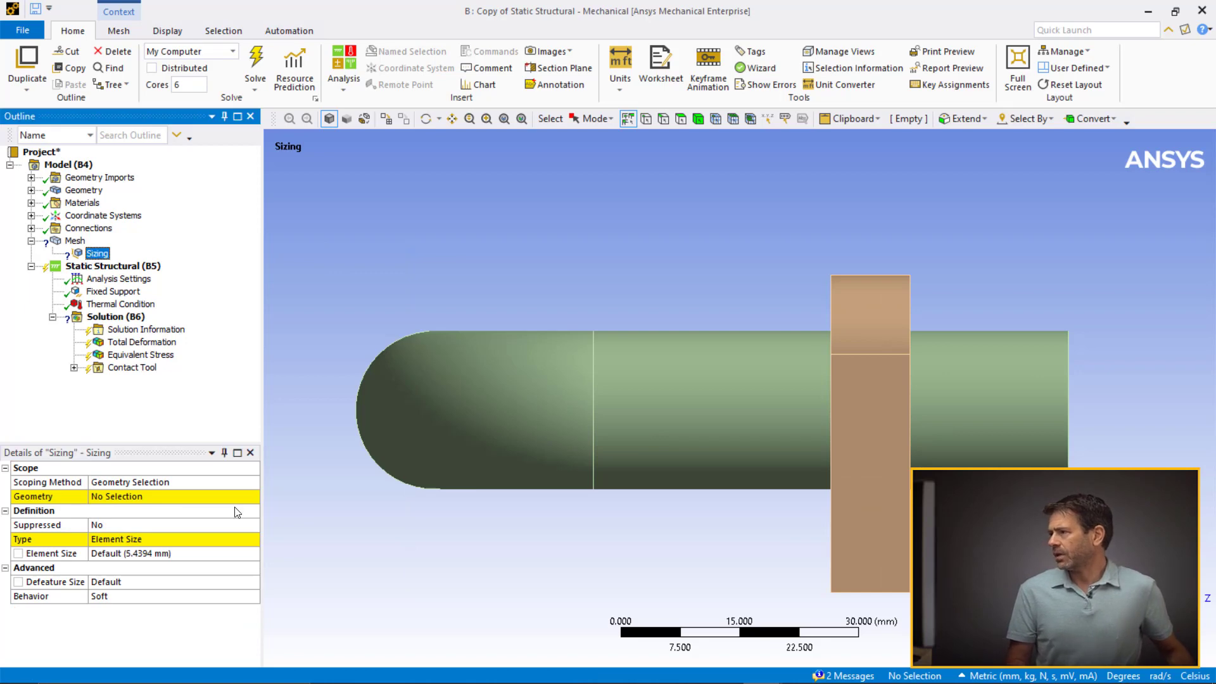
click(535, 414)
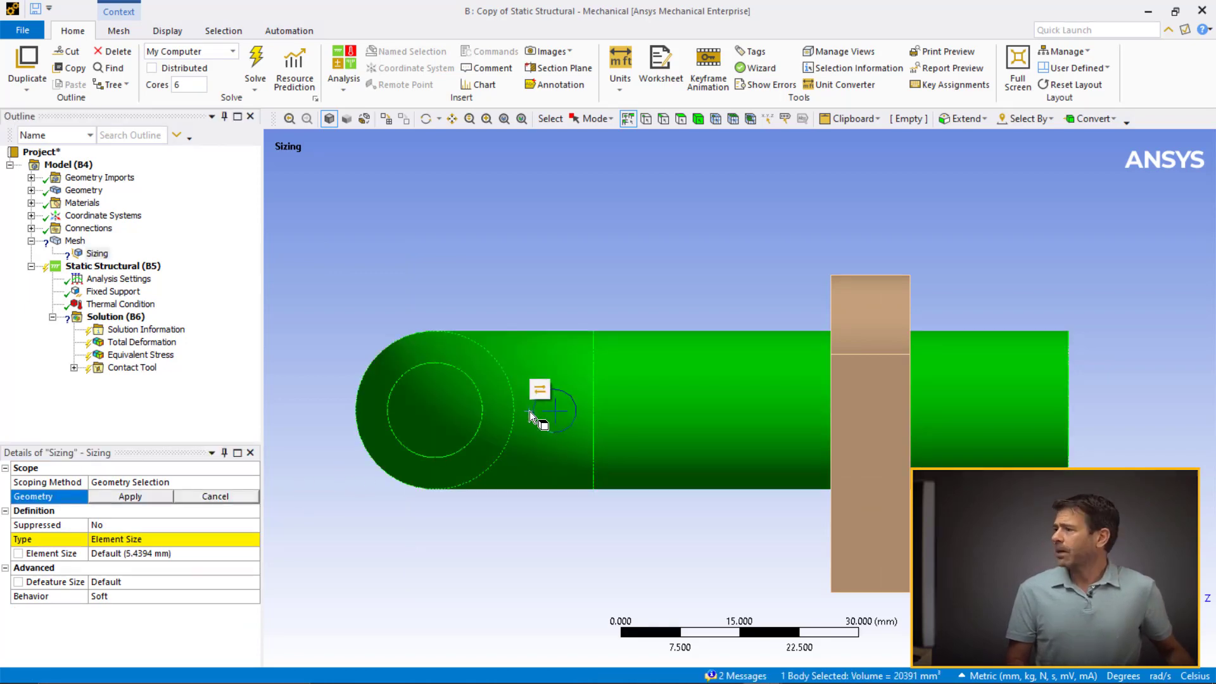
right_click(75, 240)
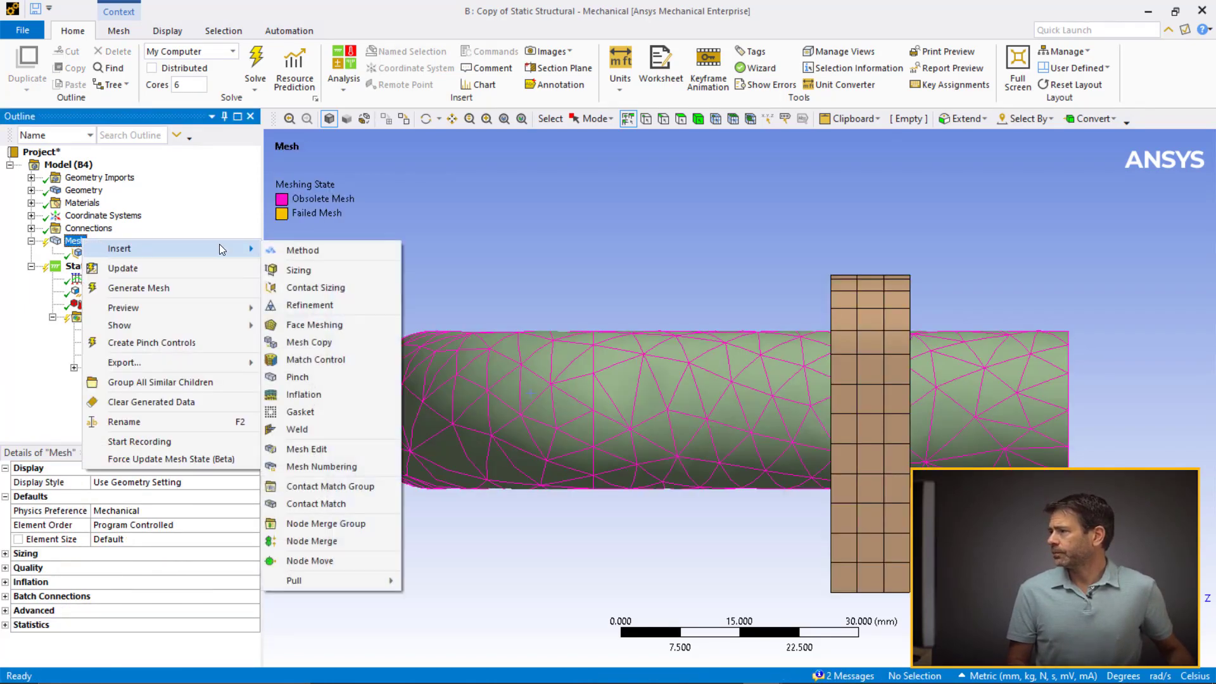
click(298, 269)
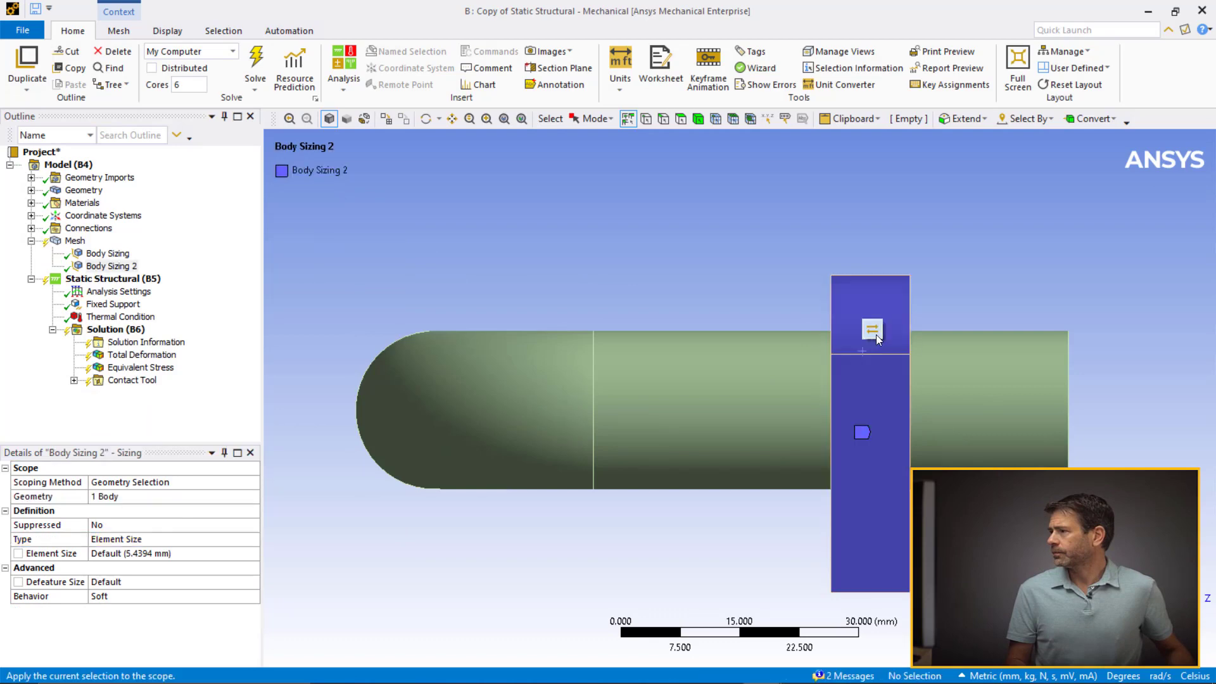
text(1.25 mm)
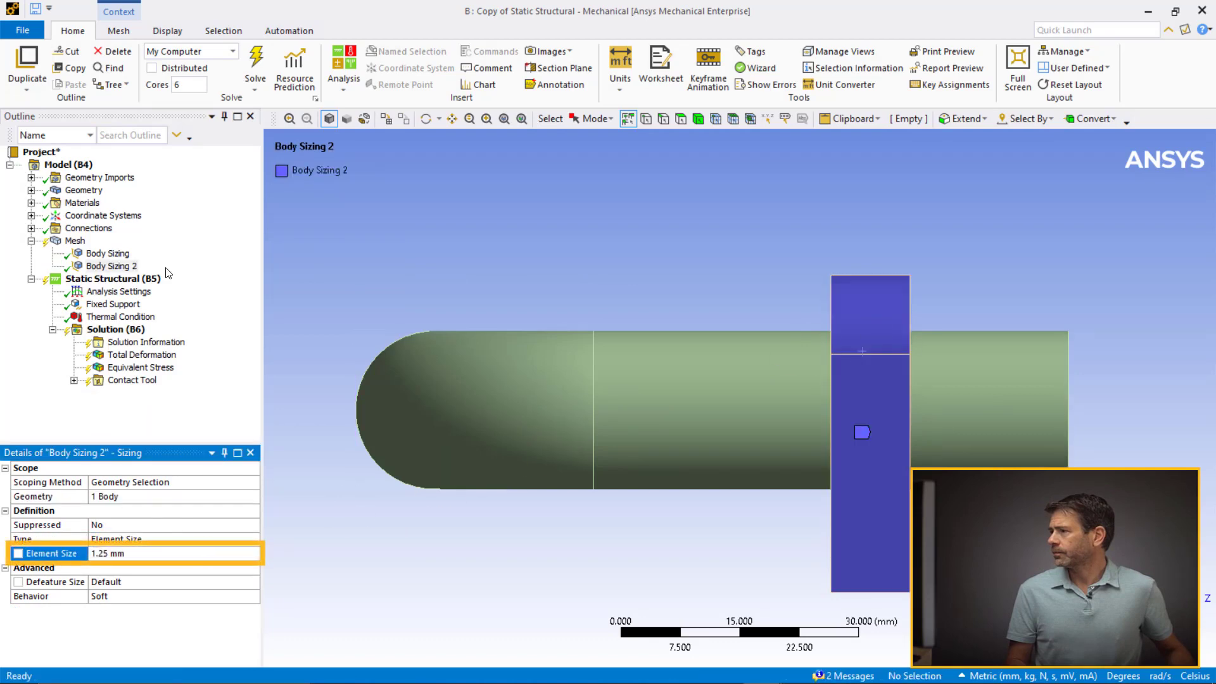
click(107, 253)
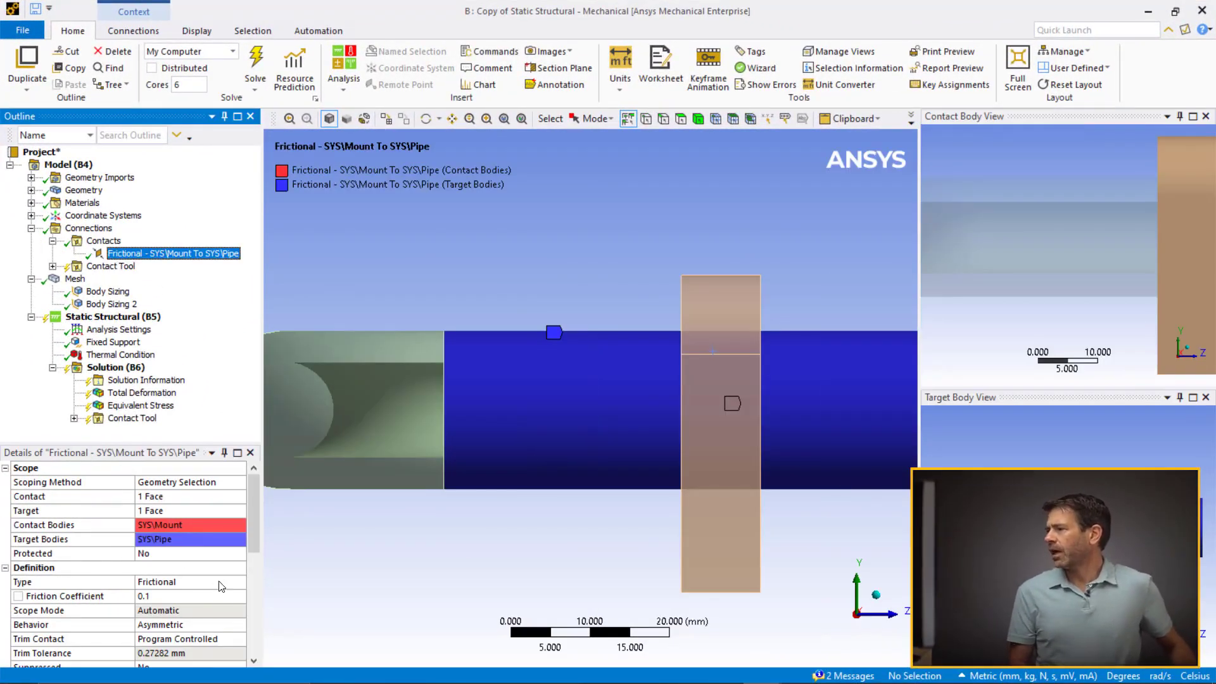
Step: Switch the contact's Advanced Detection Method to a different option from its dropdown
scroll(down, 3)
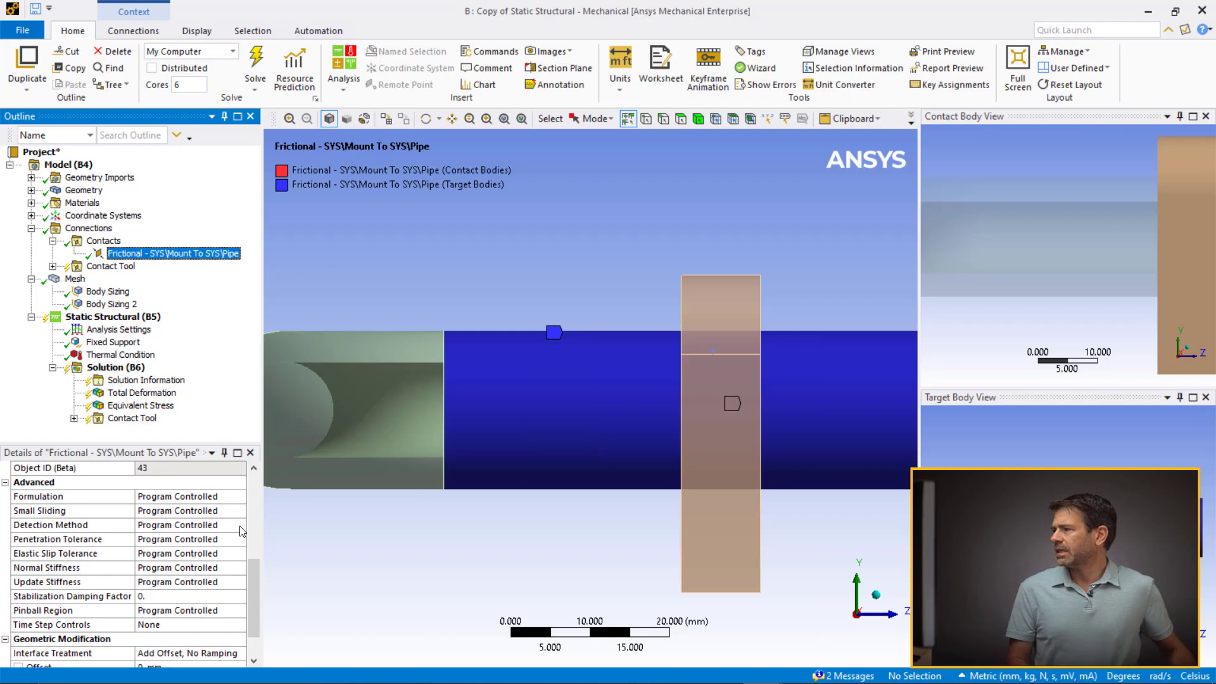
click(241, 525)
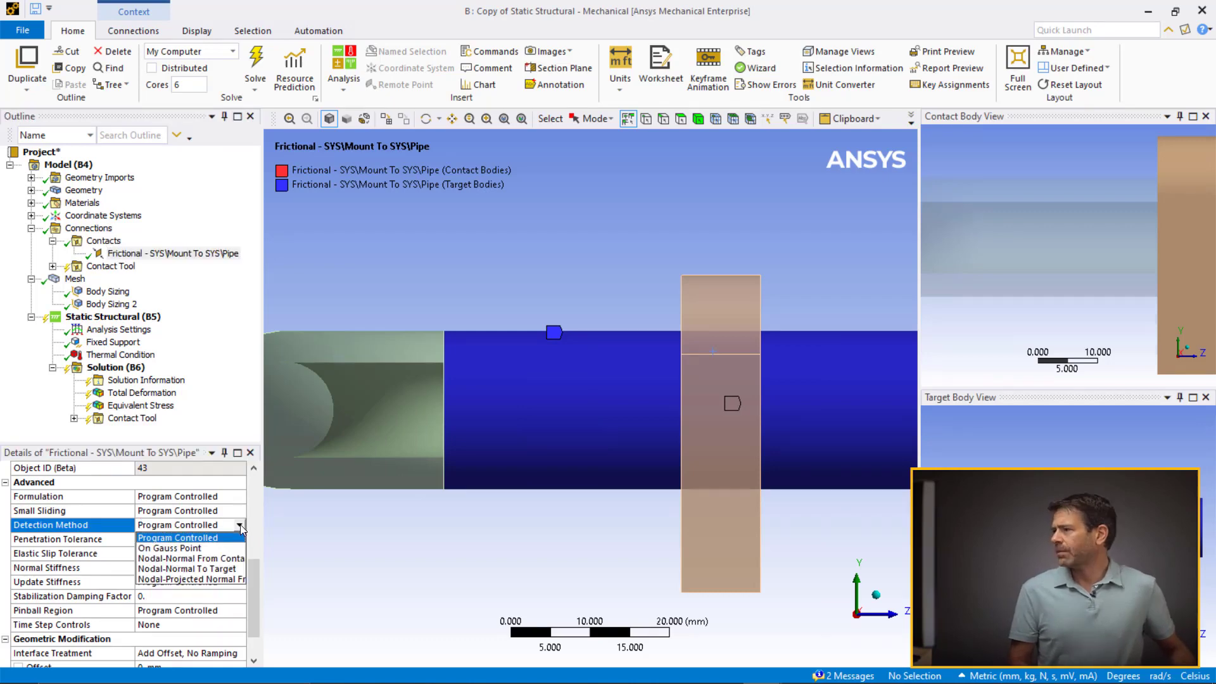
click(190, 578)
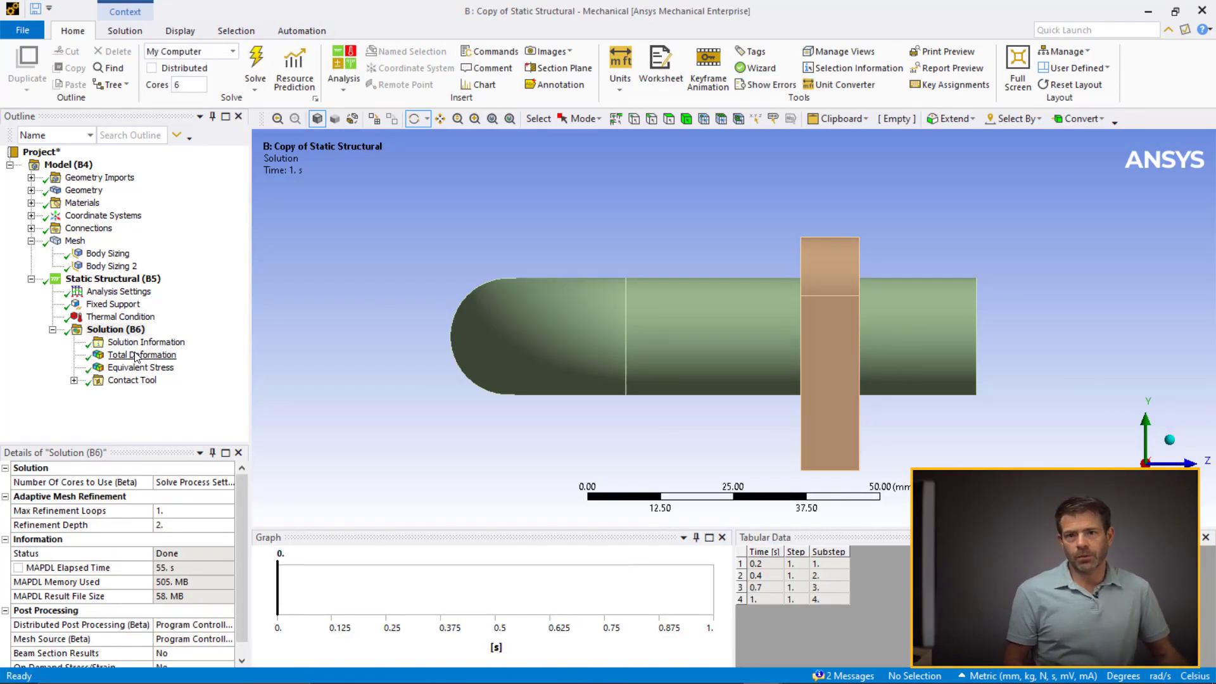
Step: Show equivalent stress (562.48 MPa peak) and contact pressure (370.37 MPa), rotating to inspect the pressure band
click(141, 367)
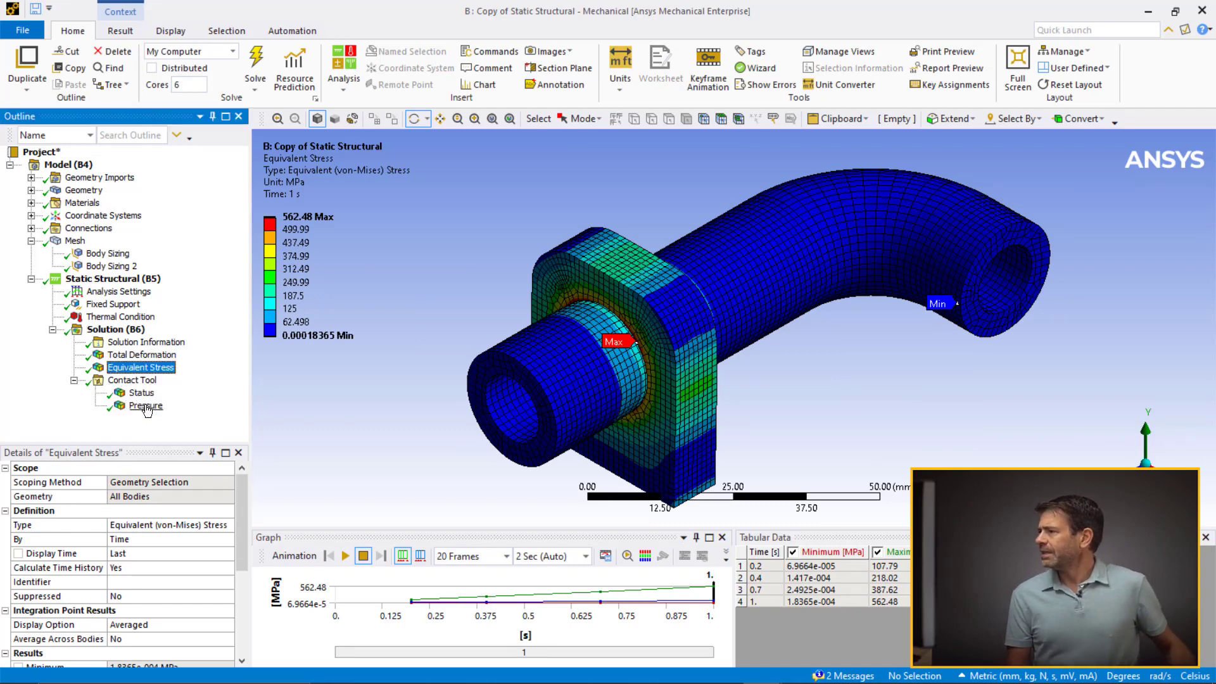
click(146, 404)
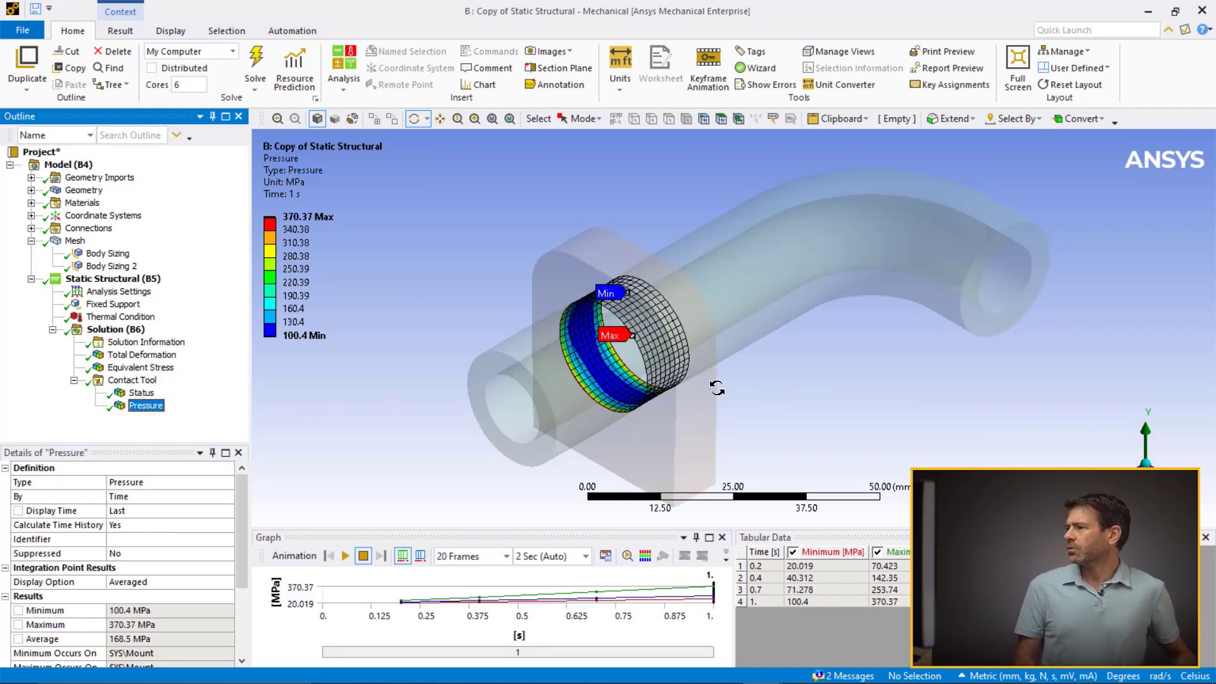
drag(717, 388, 758, 379)
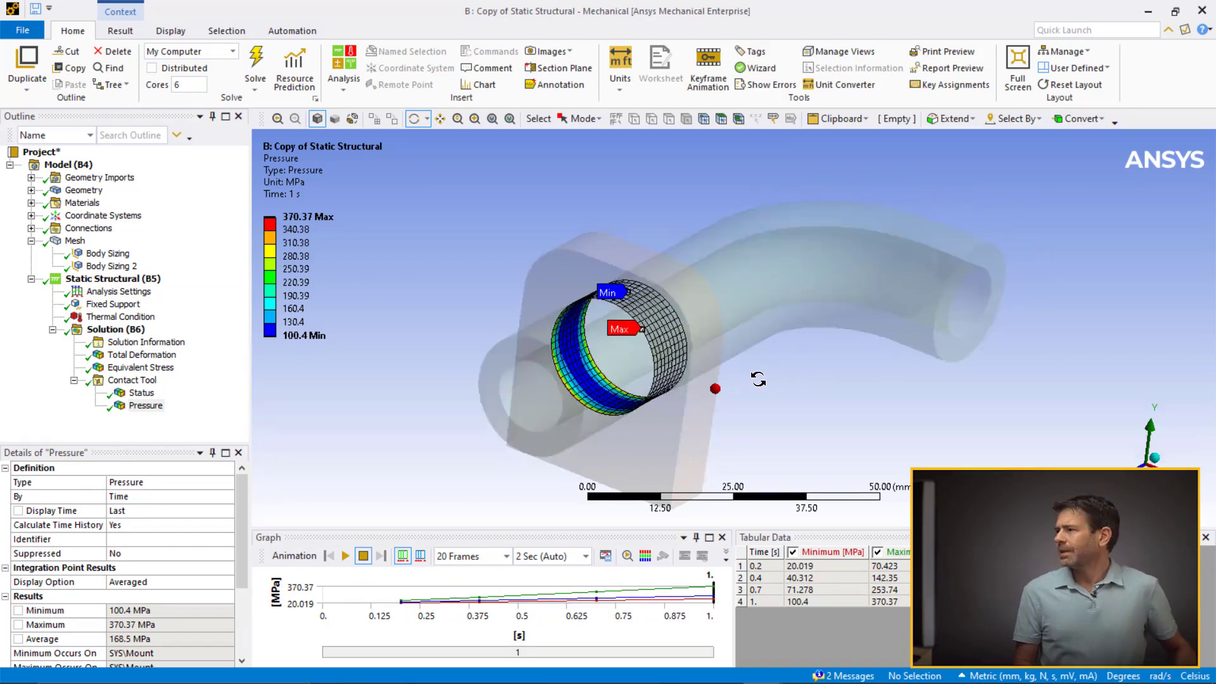